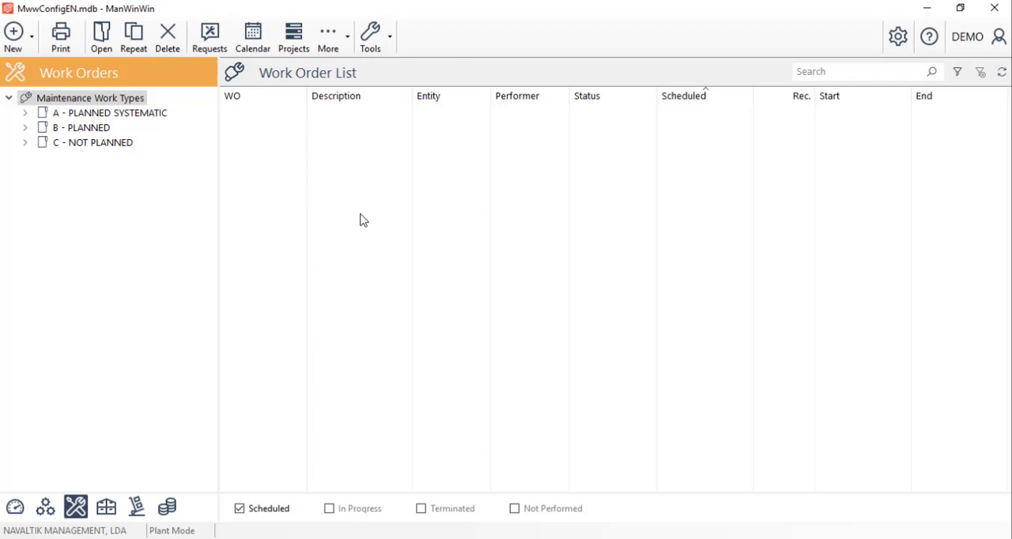
# Create a new work order described 'Breakdown on water pump'
pyautogui.rightClick(360, 220)
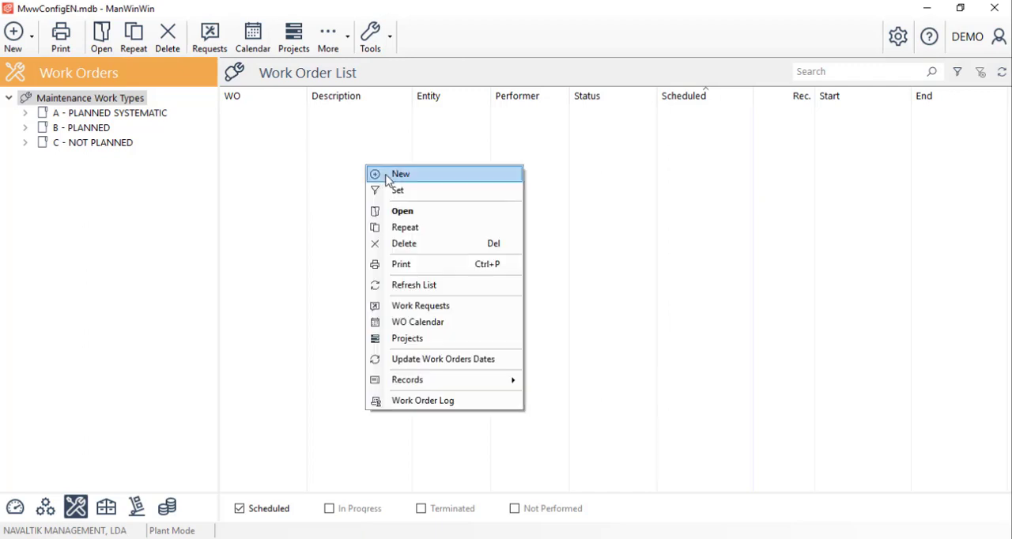
pyautogui.click(400, 174)
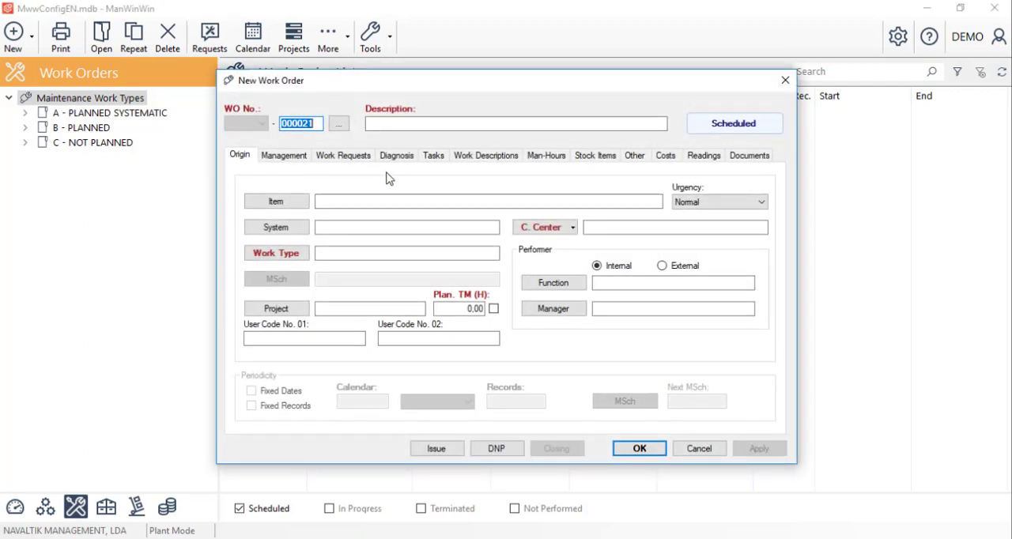
pyautogui.write('B')
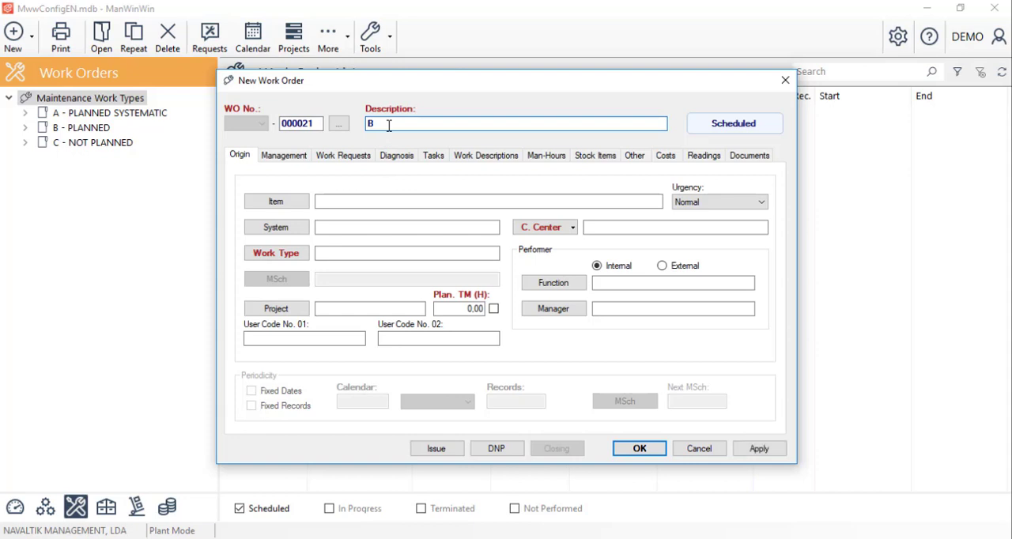
pyautogui.write('reakdown on water pump')
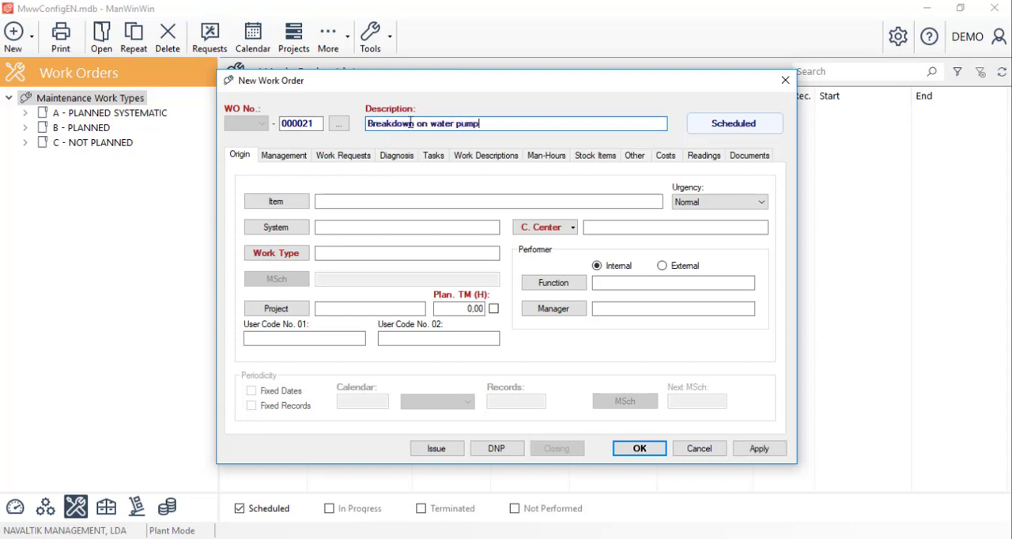
# Assign item PU-0001 distribution water pump and work type C - Repair Breakdown
pyautogui.click(275, 201)
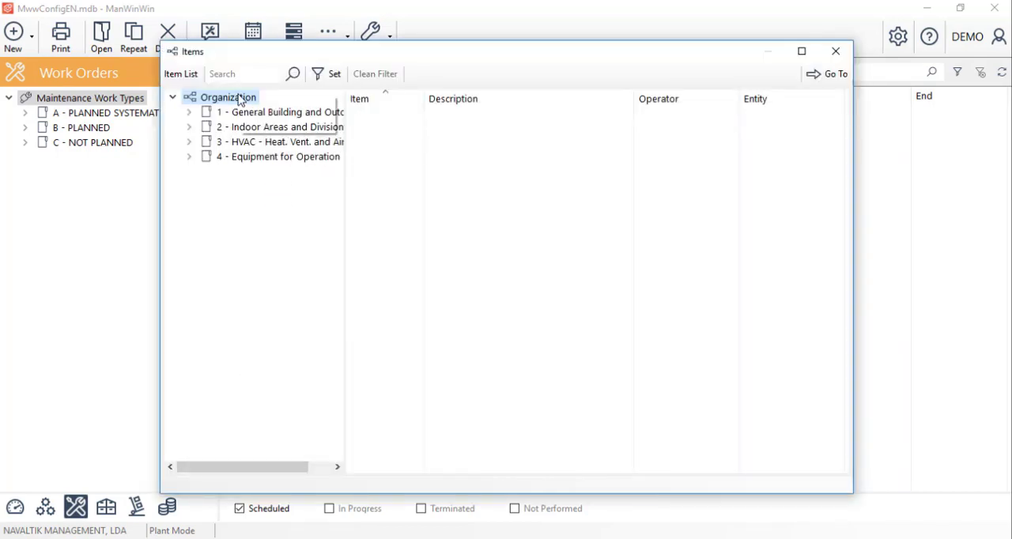
pyautogui.click(189, 111)
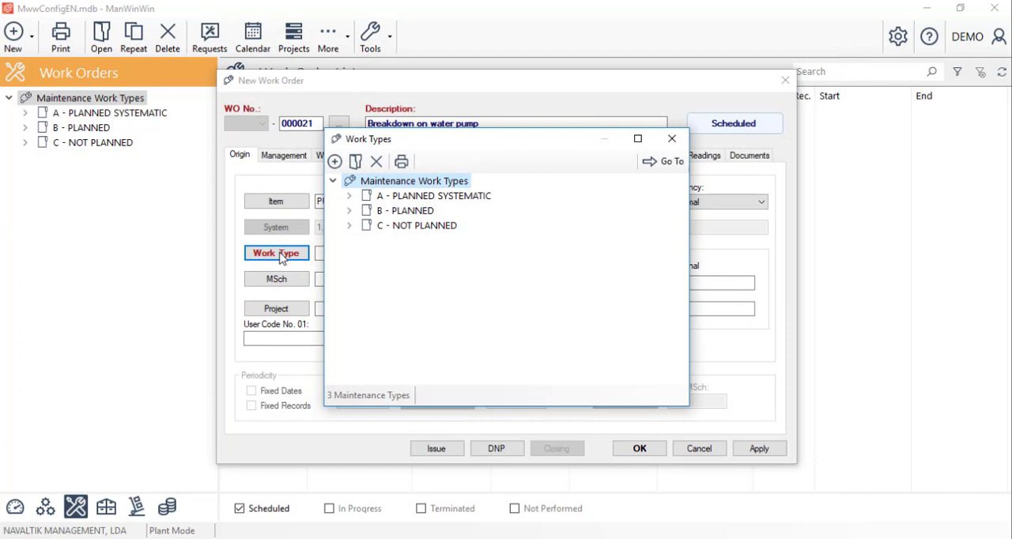
pyautogui.click(349, 225)
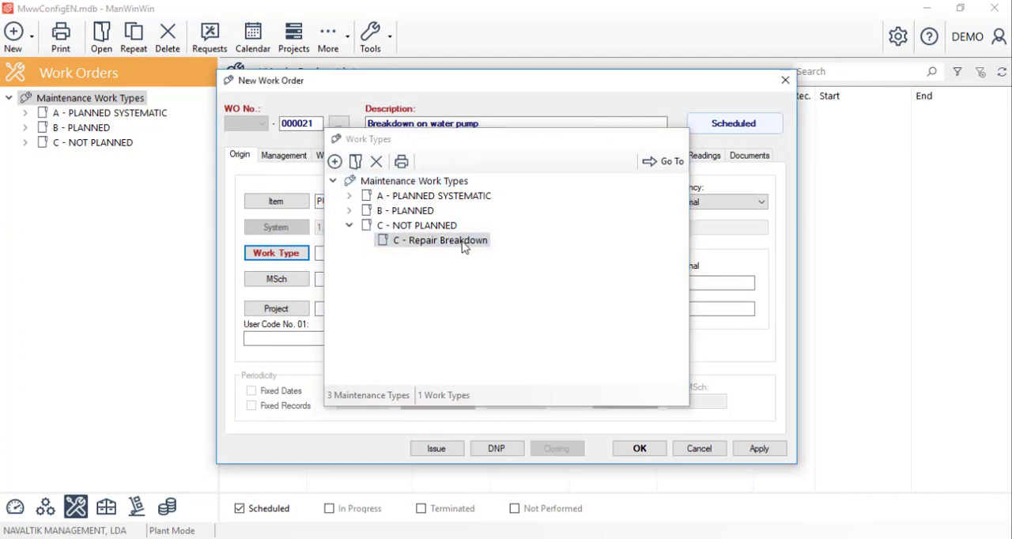
pyautogui.doubleClick(440, 239)
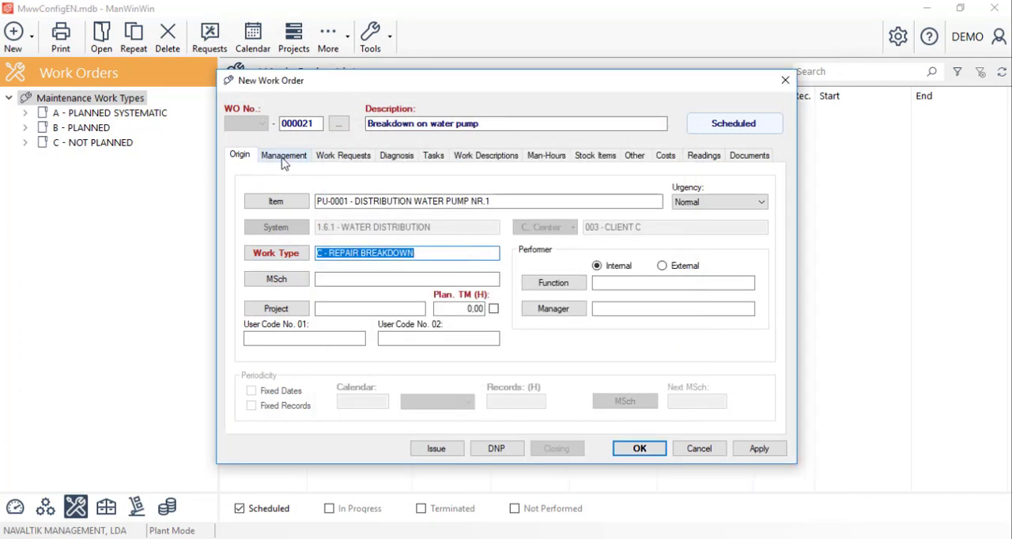
# Schedule the work order to start 05/03/2018 09:00 and issue it
pyautogui.click(283, 155)
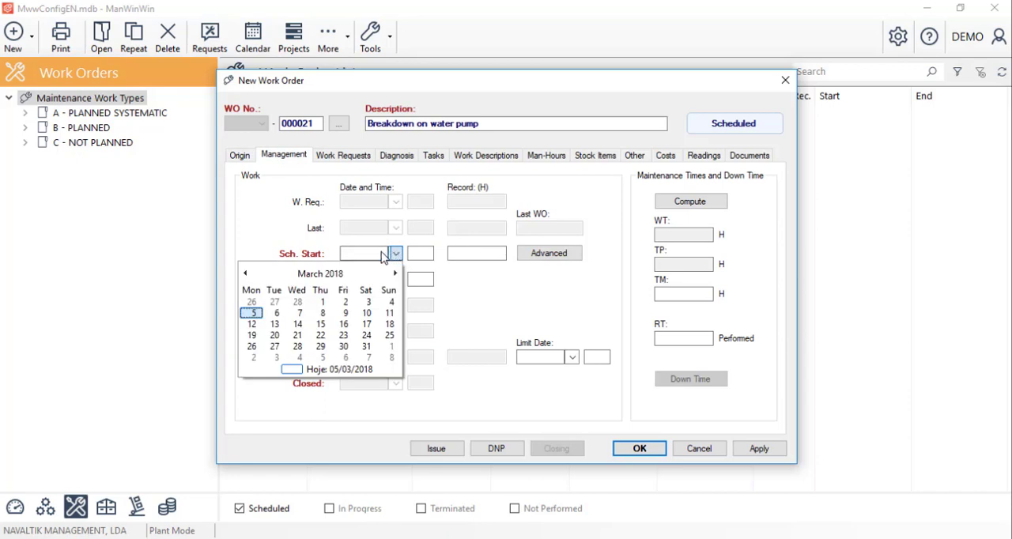
pyautogui.moveTo(332, 373)
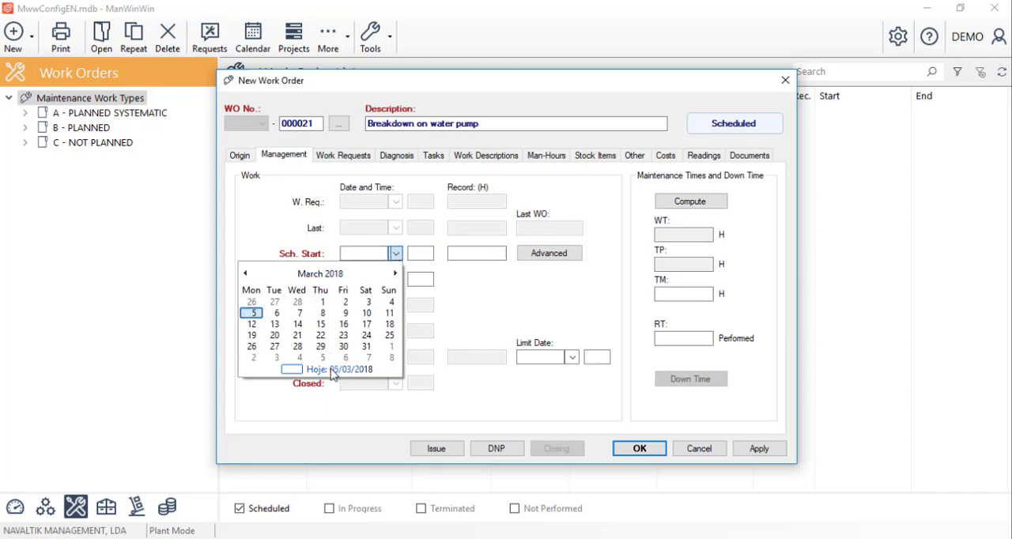
pyautogui.click(344, 369)
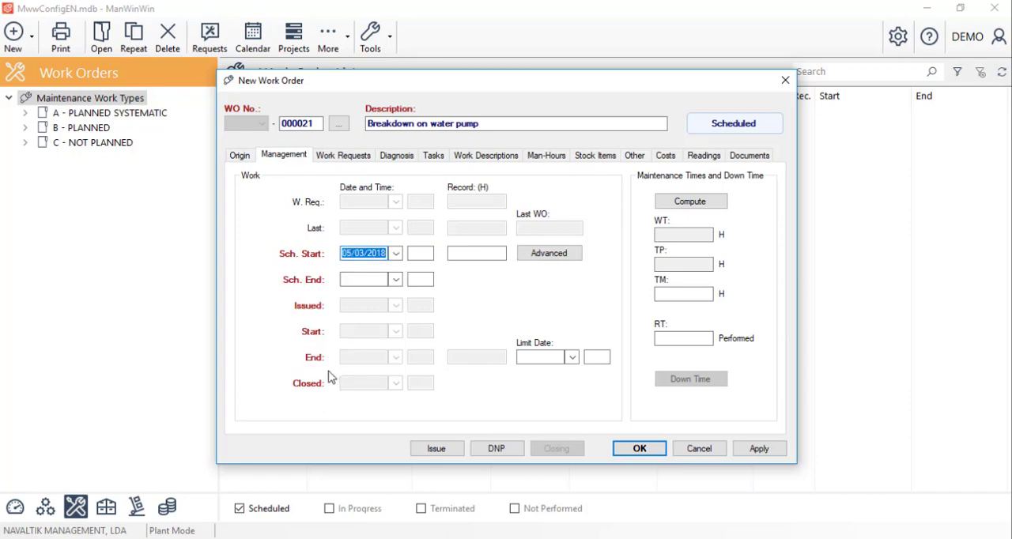
pyautogui.moveTo(435, 448)
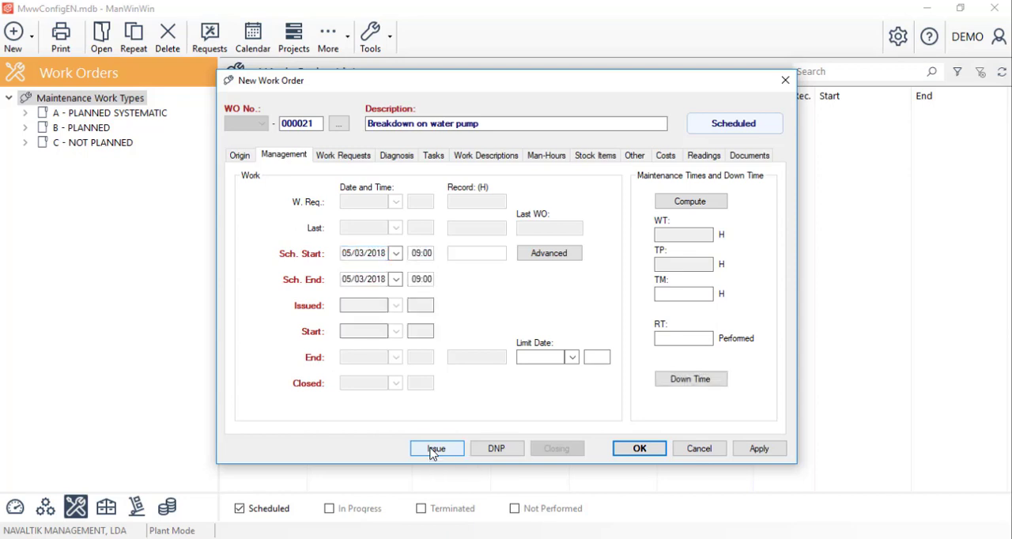
pyautogui.click(437, 448)
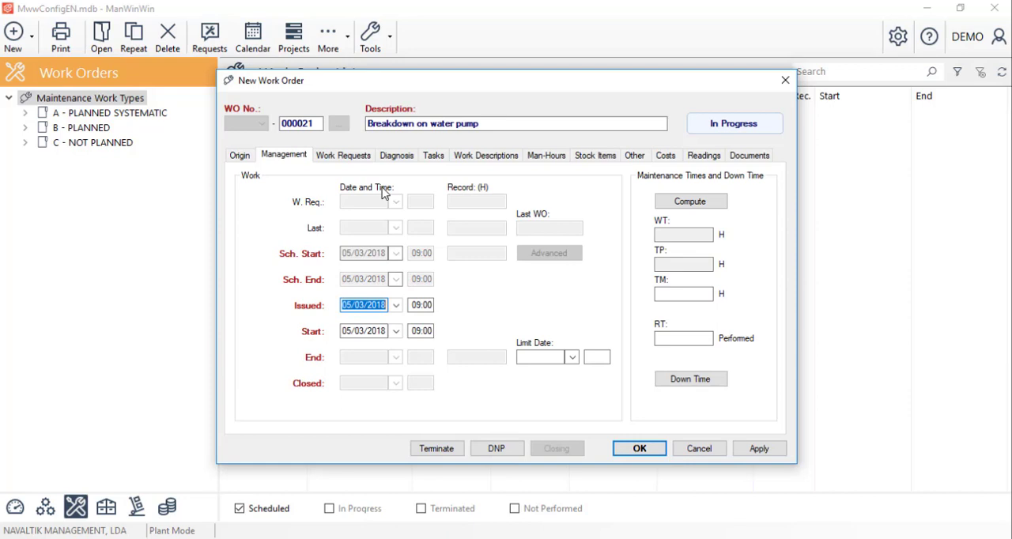
# Record diagnosis: component MOTOR, symptom VI - Vibration/Noise, cause LO - Looseness
pyautogui.click(396, 155)
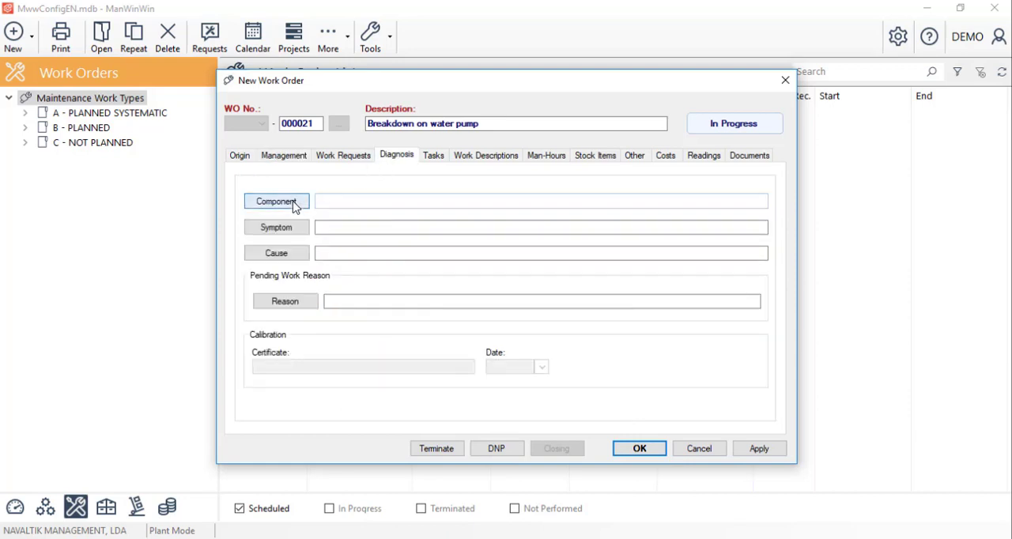
pyautogui.moveTo(276, 253)
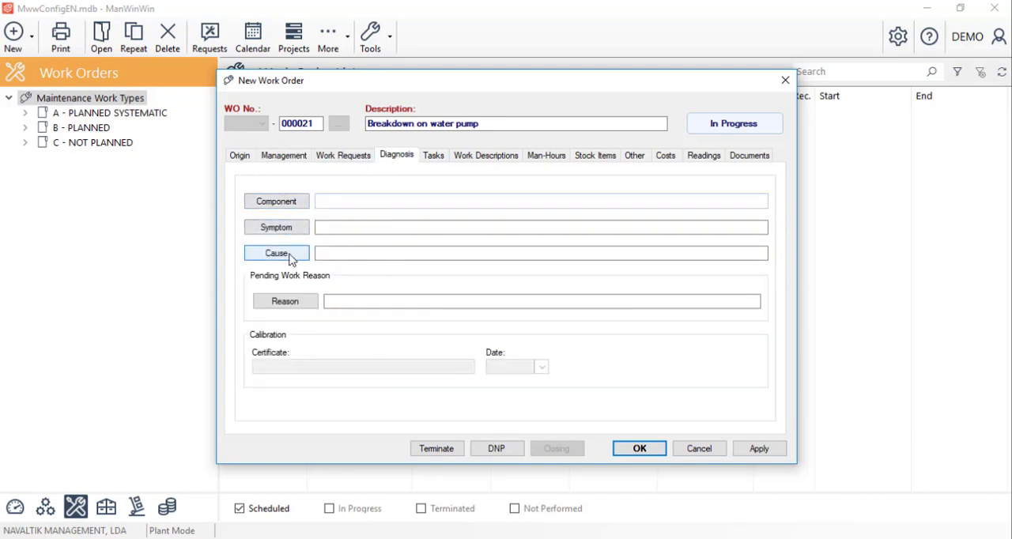
pyautogui.click(275, 201)
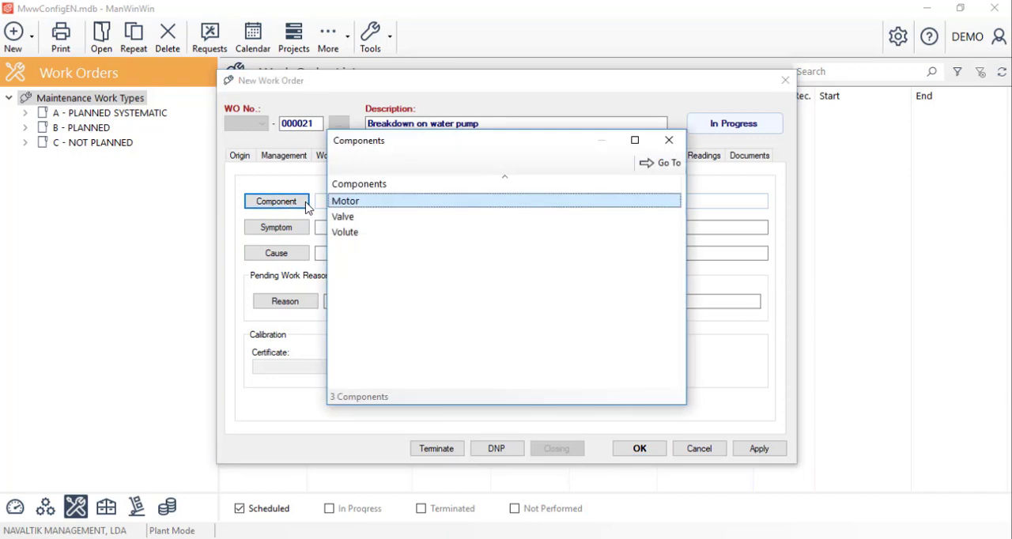
pyautogui.click(275, 227)
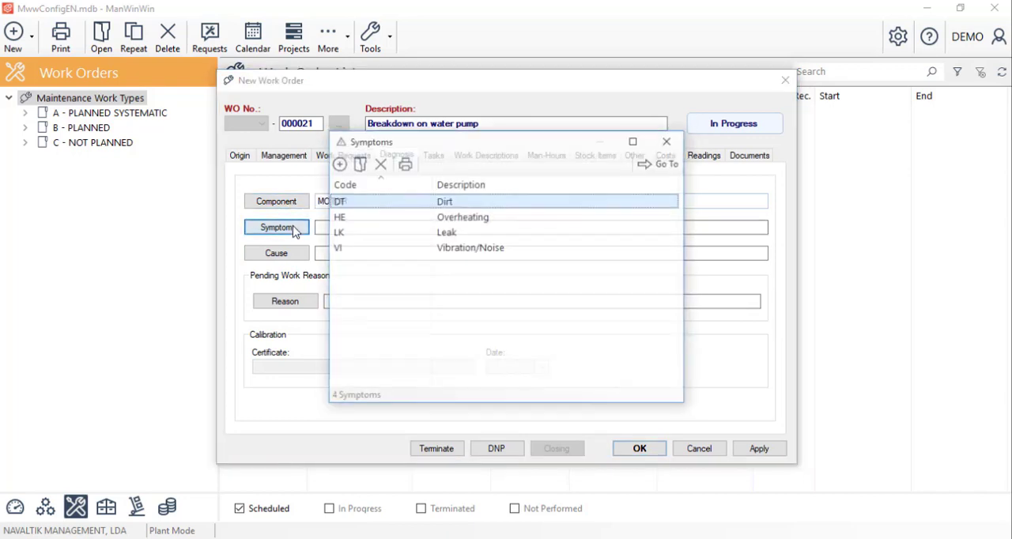
pyautogui.doubleClick(469, 247)
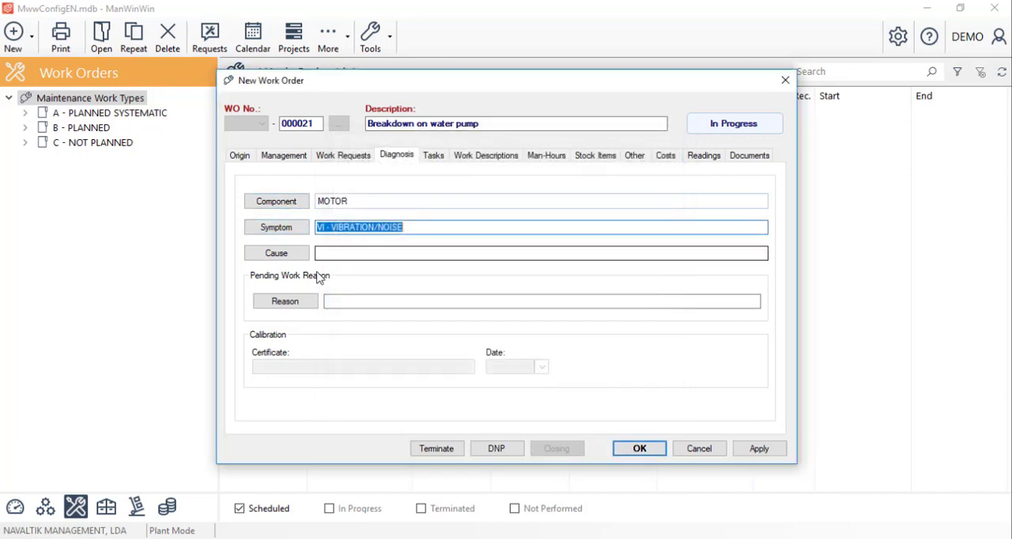
pyautogui.click(276, 252)
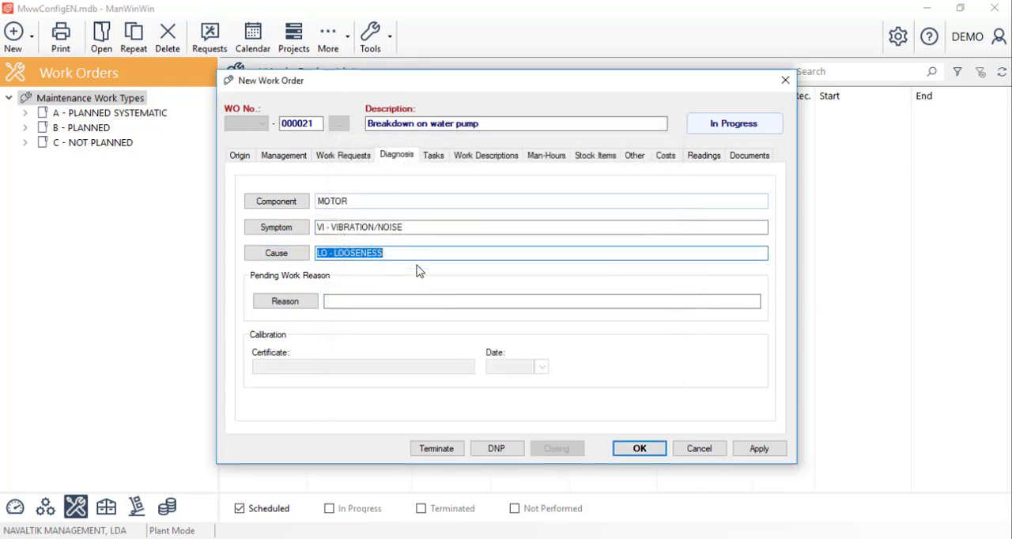
# Add a new blank work description to the pump work order
pyautogui.click(486, 155)
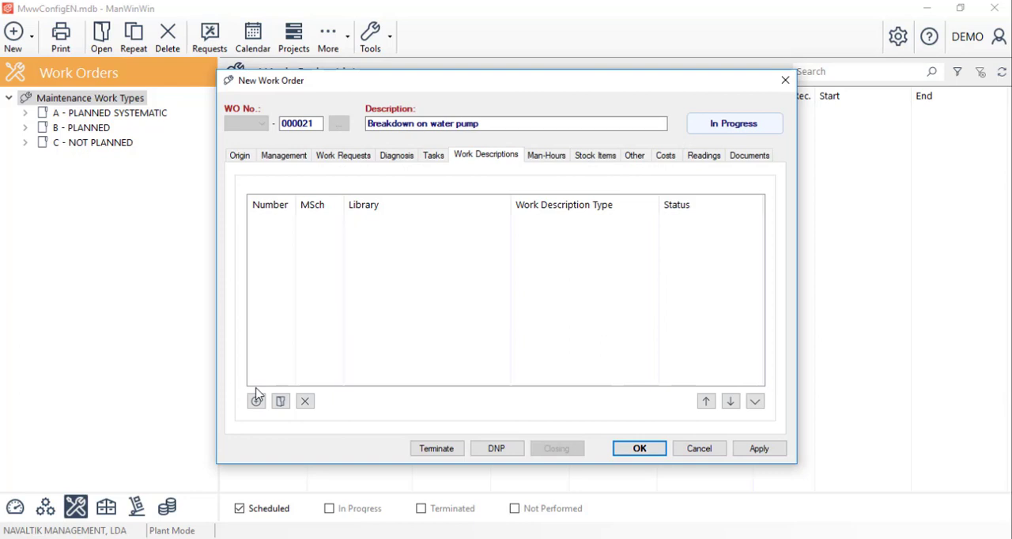
pyautogui.click(256, 401)
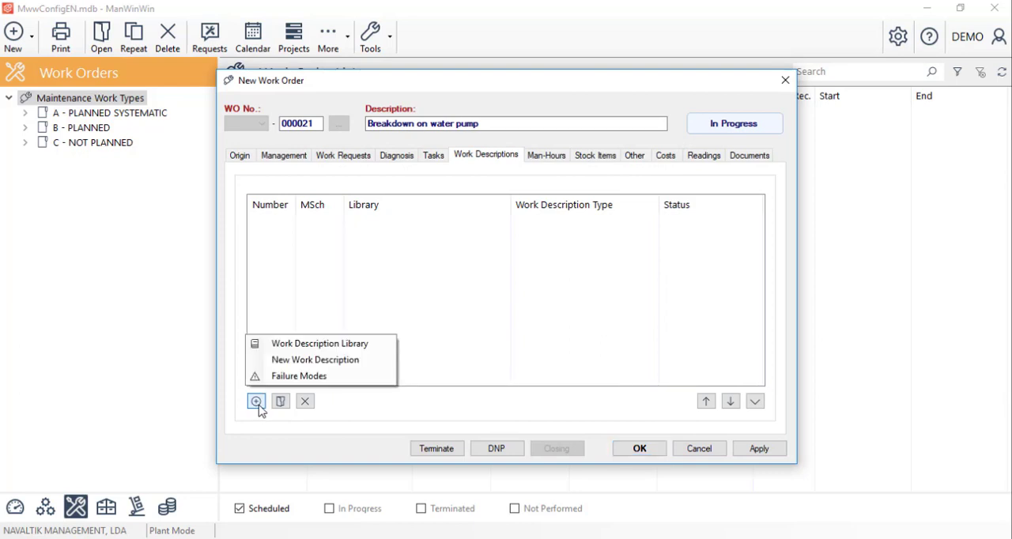
pyautogui.moveTo(319, 343)
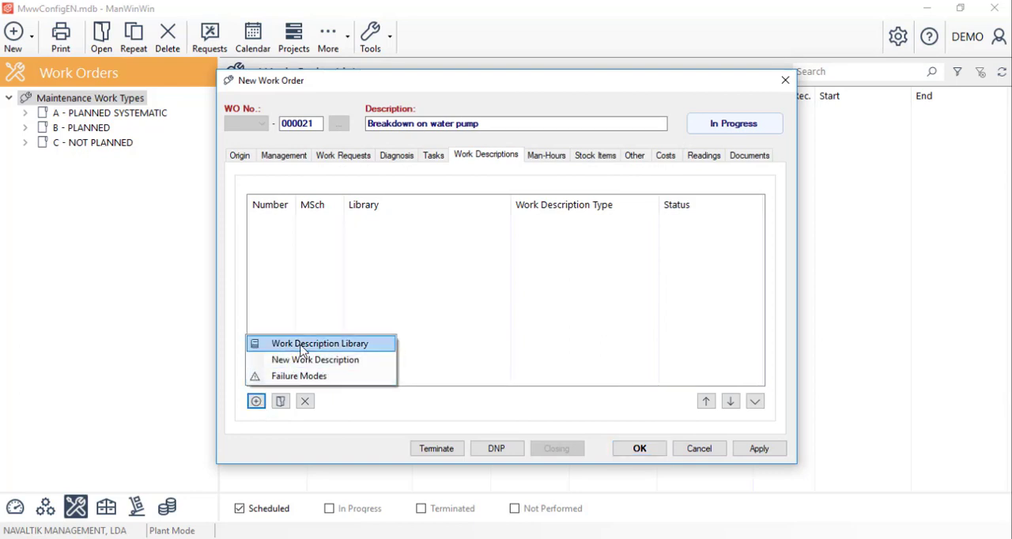
pyautogui.moveTo(299, 376)
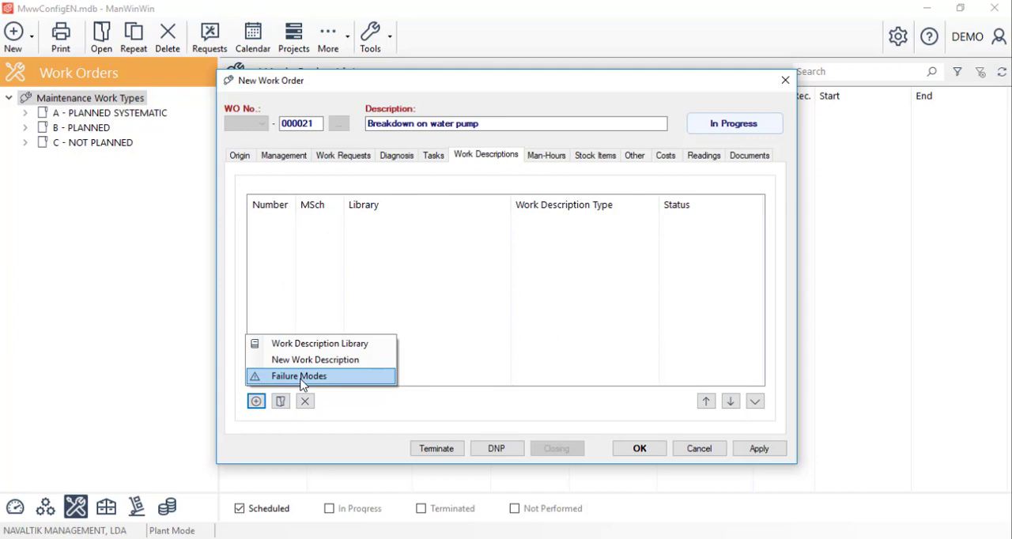
pyautogui.moveTo(314, 359)
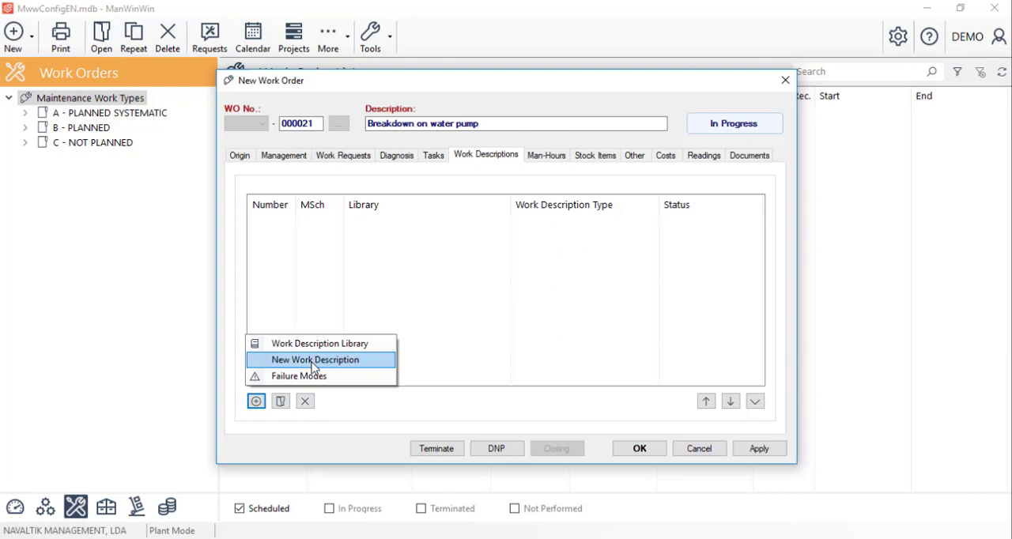
pyautogui.click(321, 359)
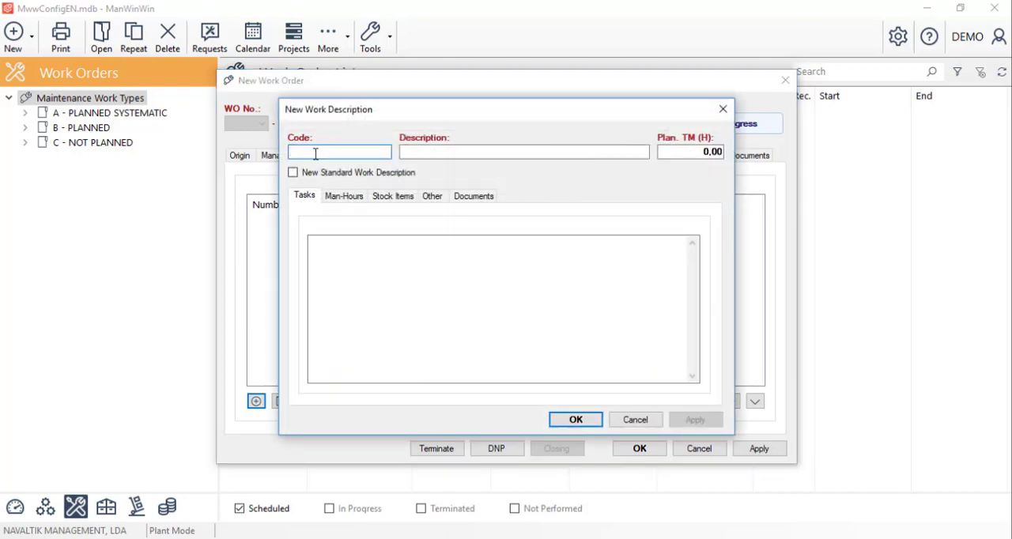
# Enter code 0003, description BEARING REPLACEMENT, and mark it a new standard description
pyautogui.write('0003')
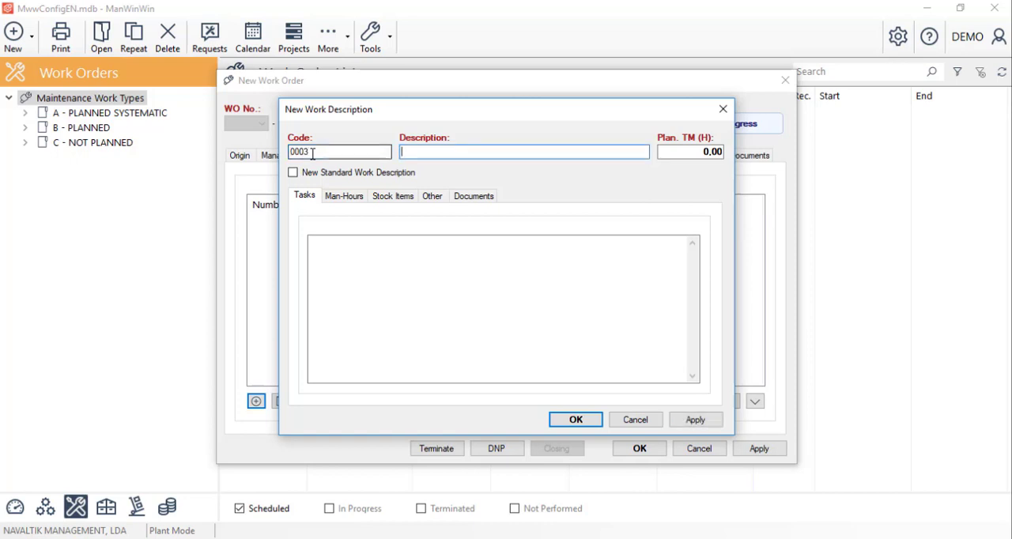
pyautogui.write('BEARING REPLA')
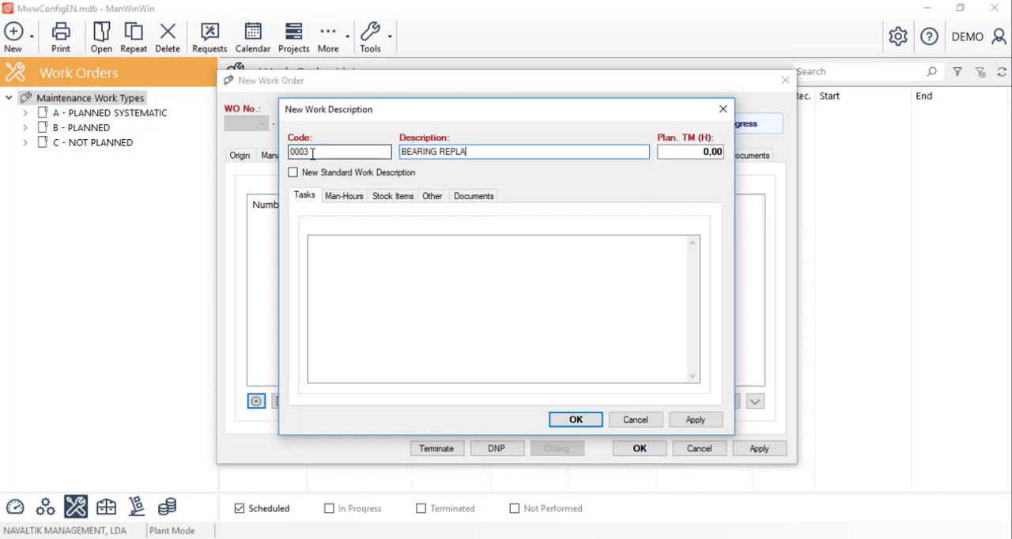
pyautogui.write('CEMENT')
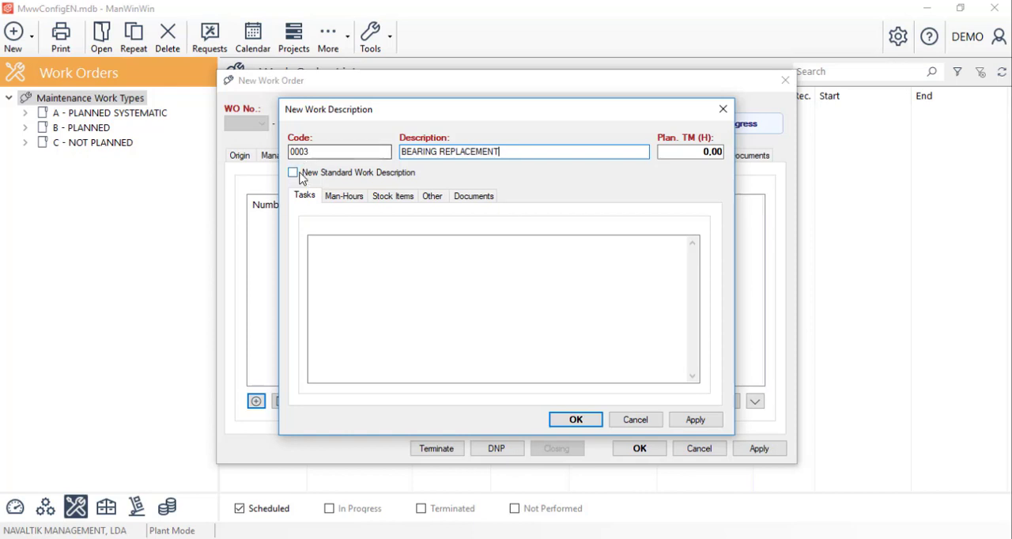
pyautogui.click(293, 172)
pyautogui.write('4')
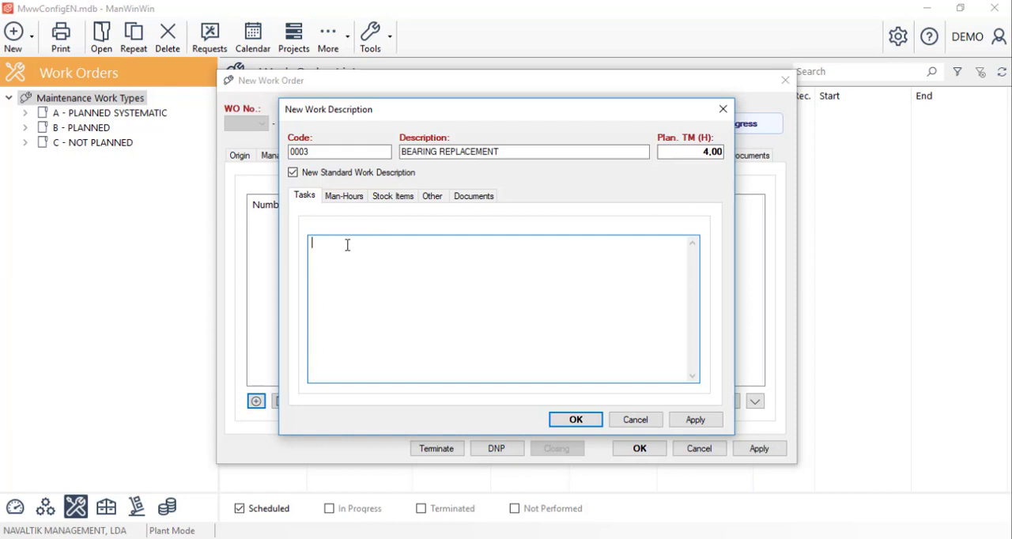
pyautogui.moveTo(335, 239)
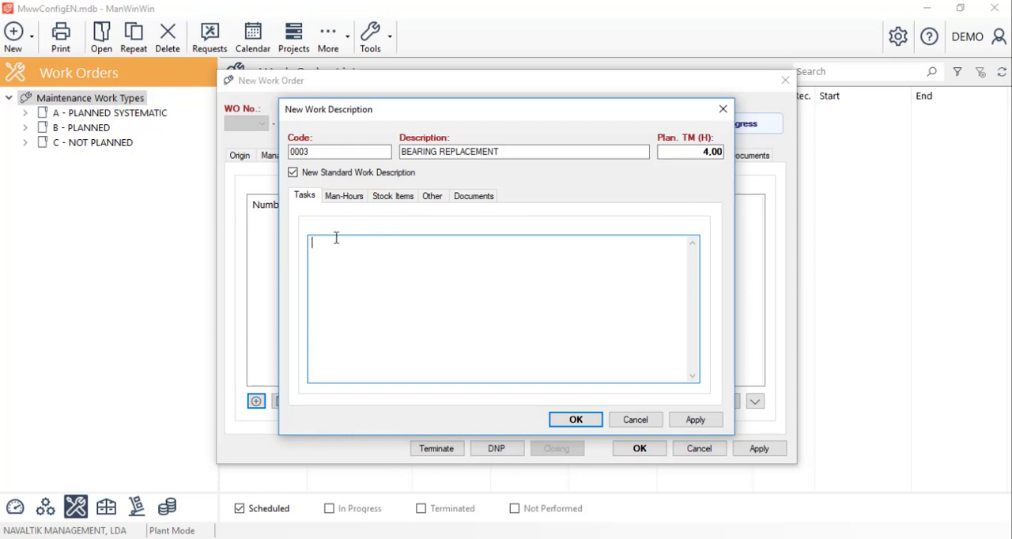
# Add task text 'Procedure' and review the spare parts, other costs and documents tabs
pyautogui.write('Procedure')
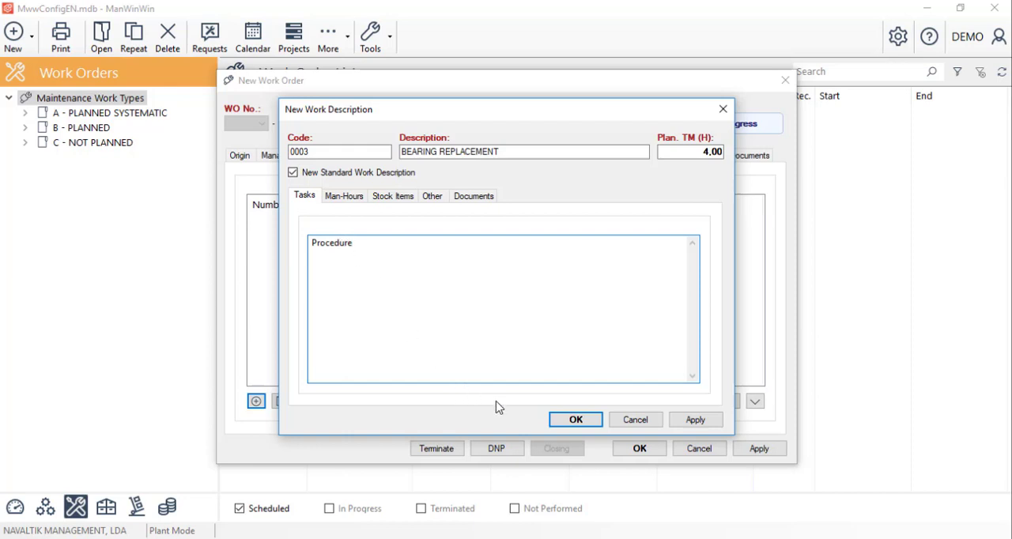
pyautogui.moveTo(576, 419)
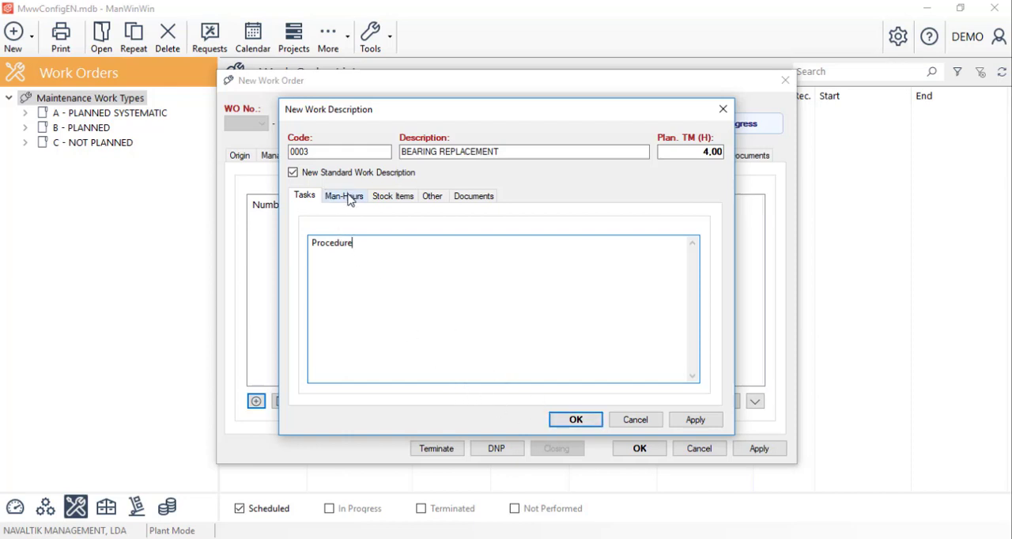
pyautogui.click(393, 195)
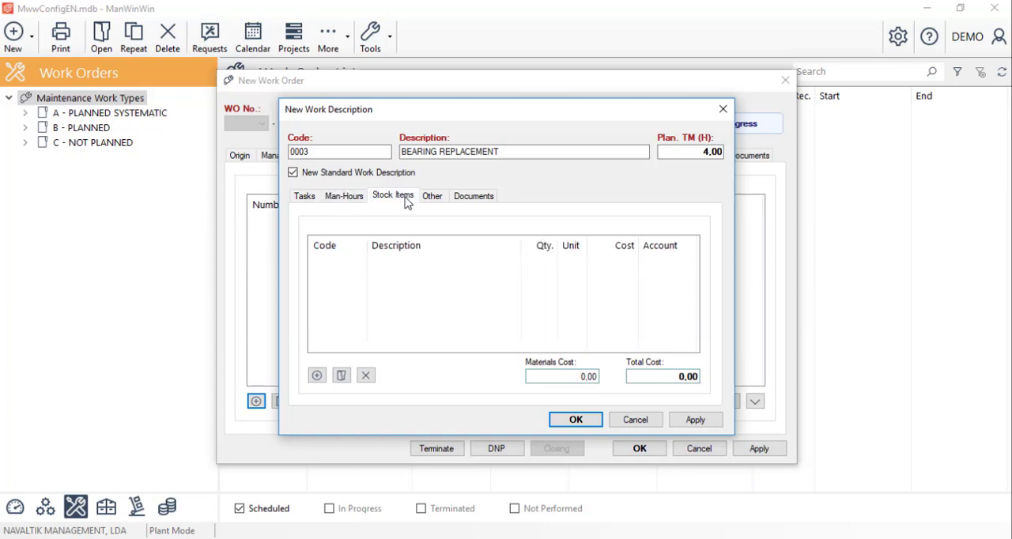
pyautogui.click(431, 195)
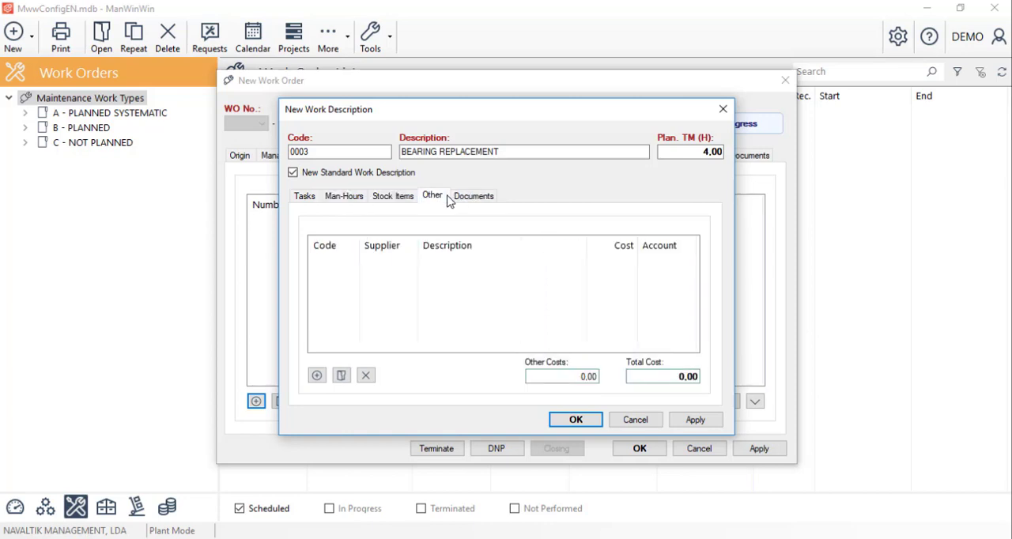
pyautogui.click(472, 195)
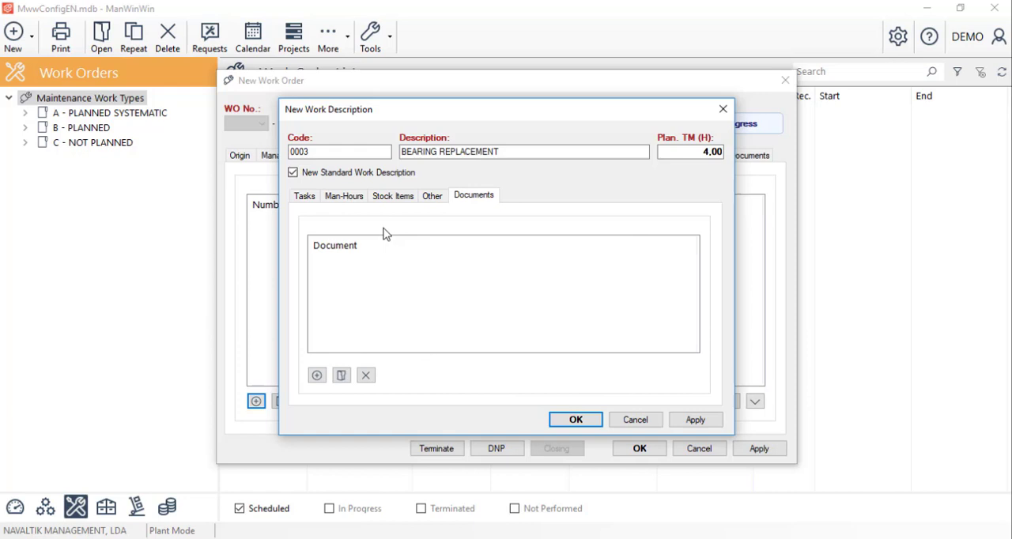
pyautogui.moveTo(543, 421)
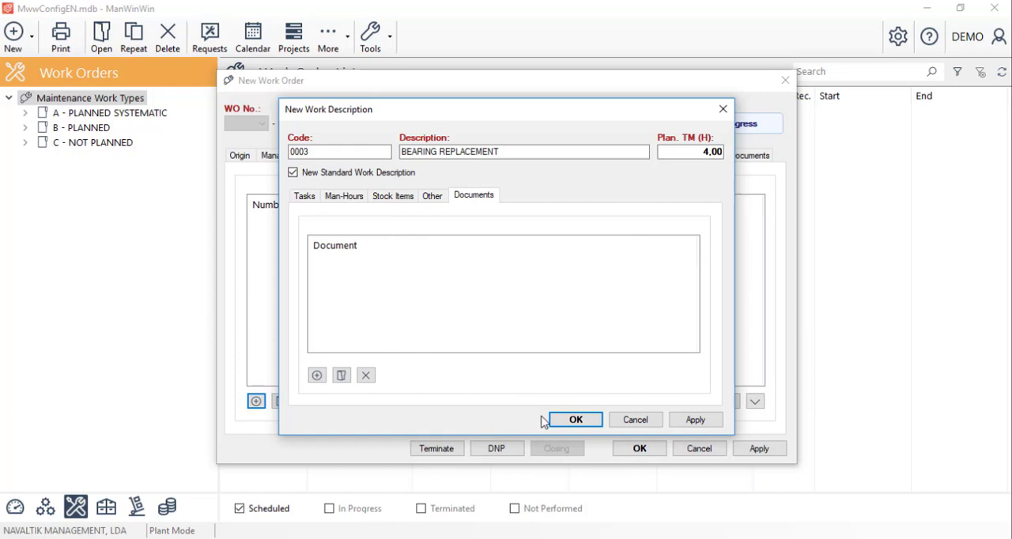
# Save BEARING REPLACEMENT to the work order and mark it Performed
pyautogui.click(576, 419)
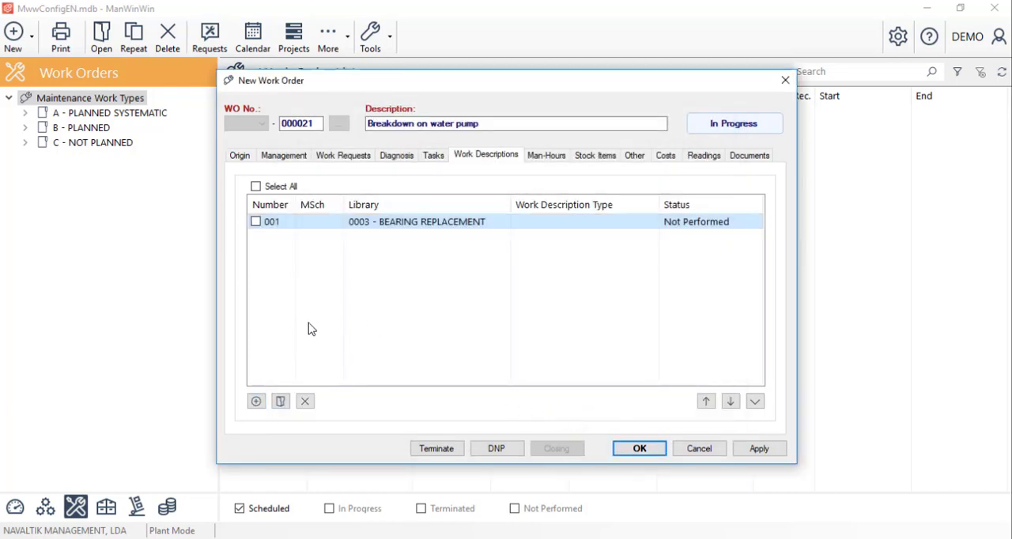
pyautogui.moveTo(290, 286)
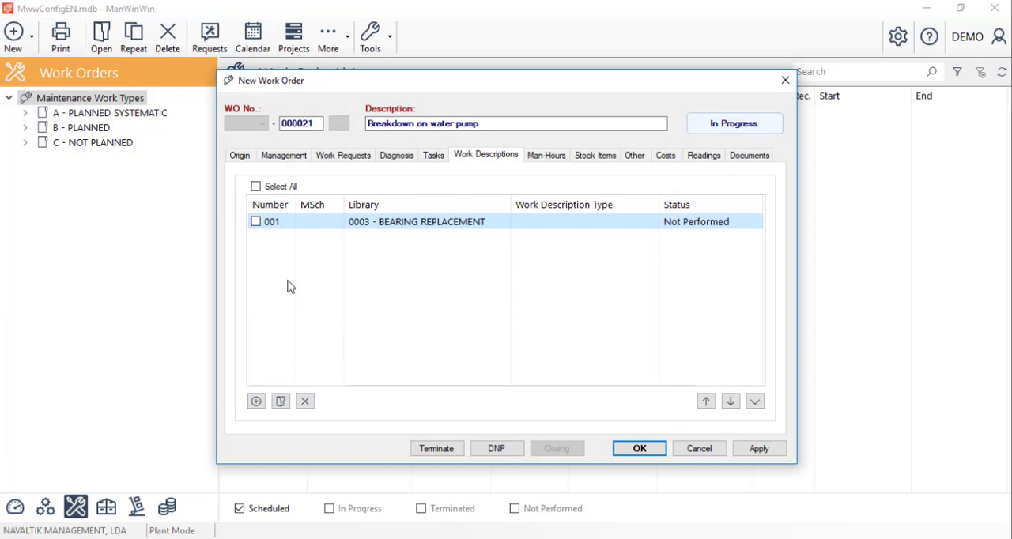
pyautogui.moveTo(289, 266)
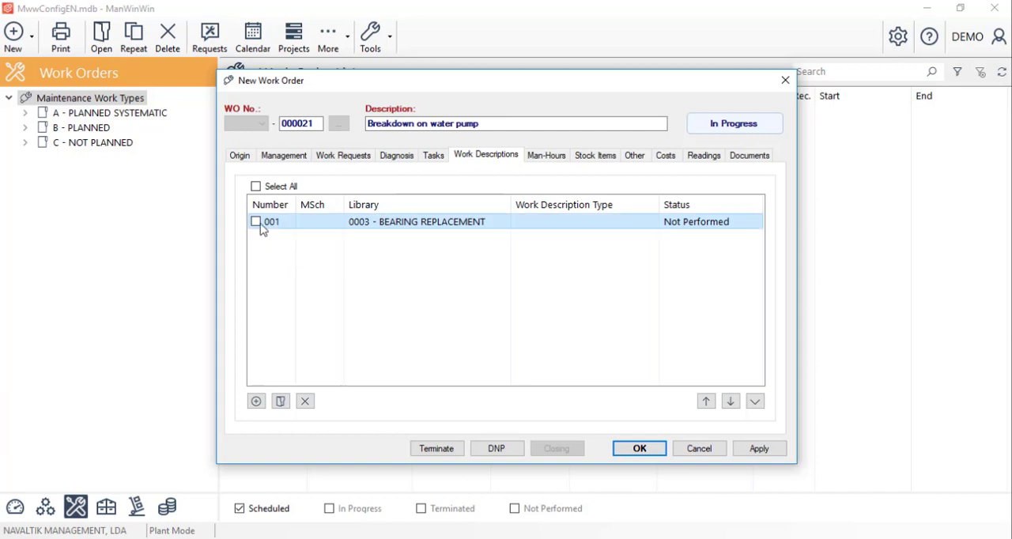
pyautogui.click(255, 221)
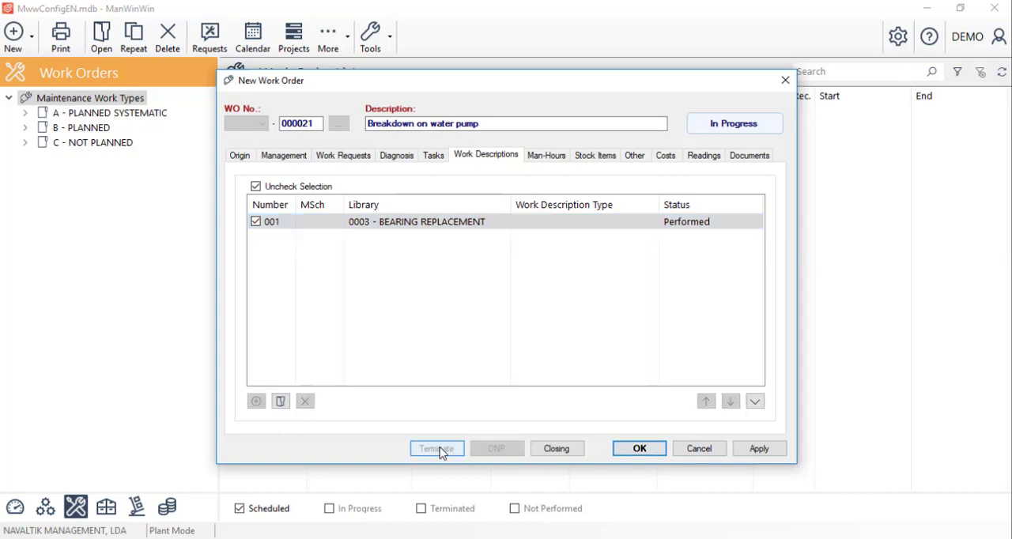
# Terminate work order 000021, confirm the down time prompt, and save it
pyautogui.click(437, 448)
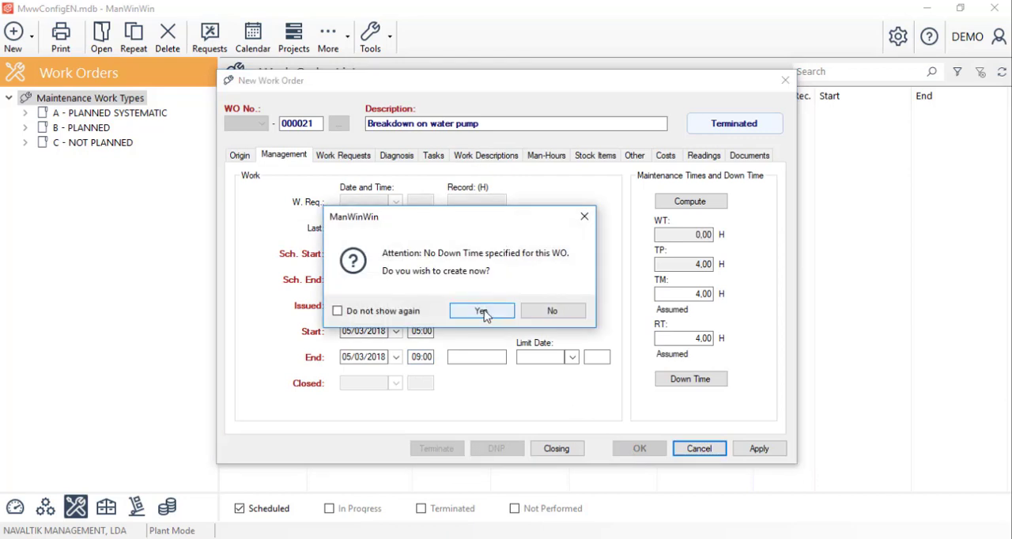
pyautogui.click(551, 309)
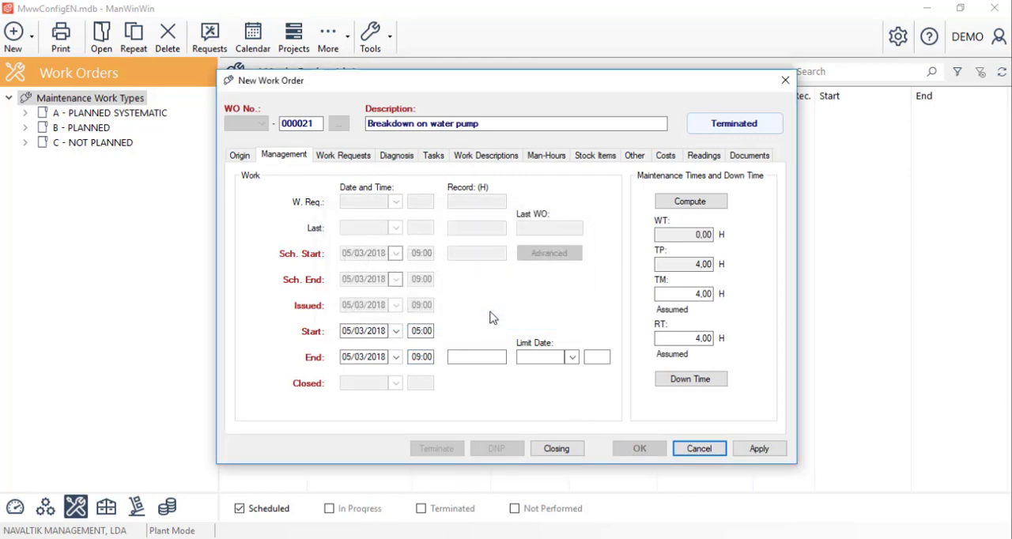
pyautogui.moveTo(638, 448)
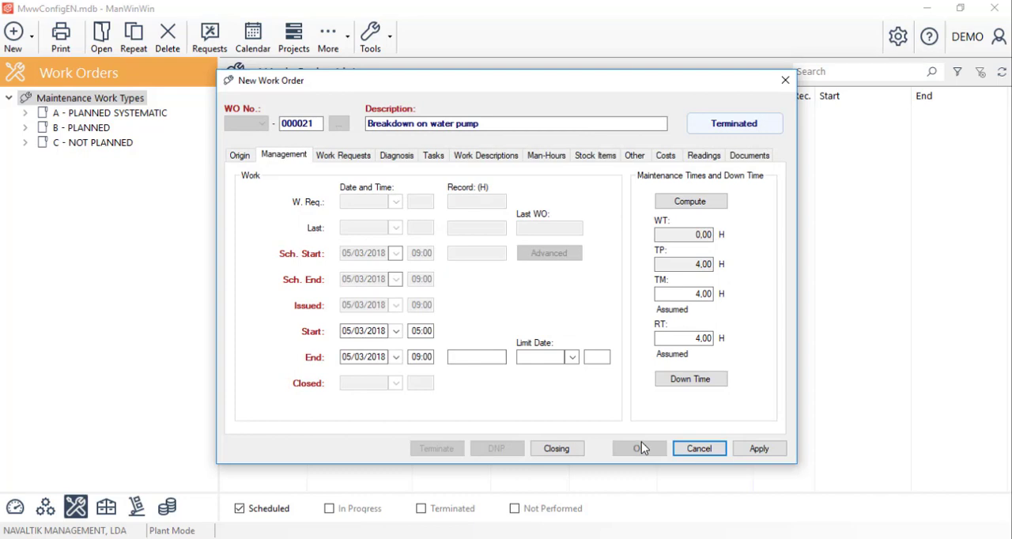
pyautogui.click(639, 448)
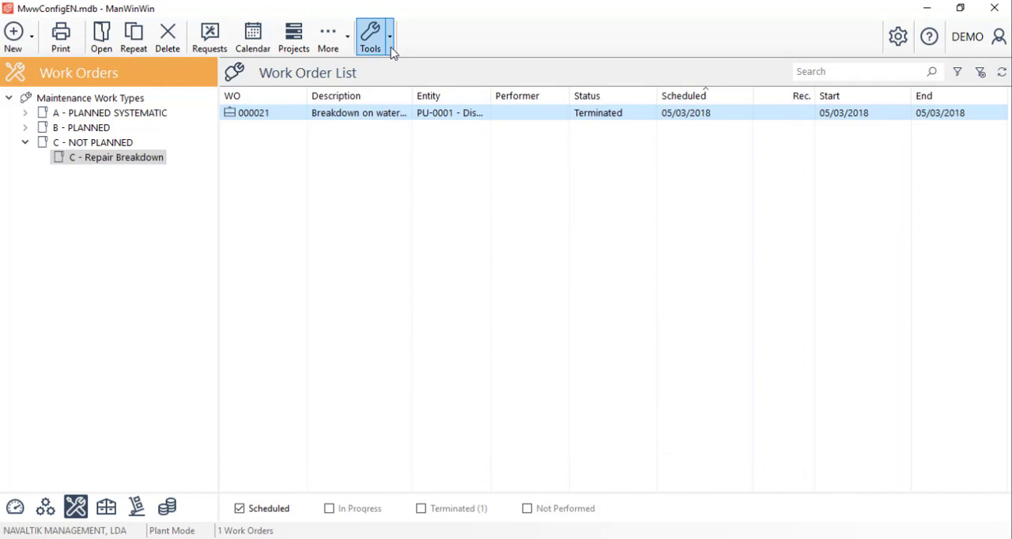
pyautogui.click(369, 35)
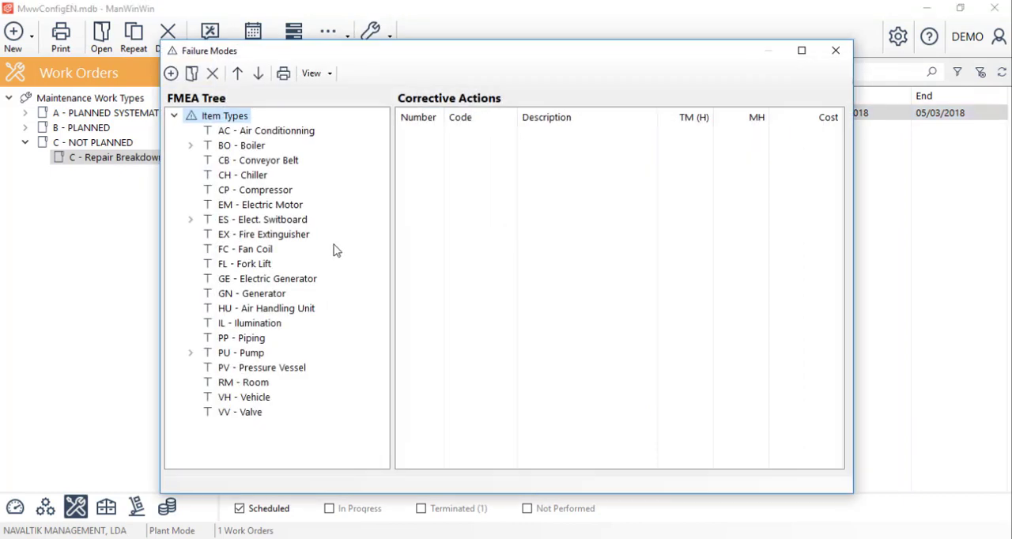
pyautogui.moveTo(208, 361)
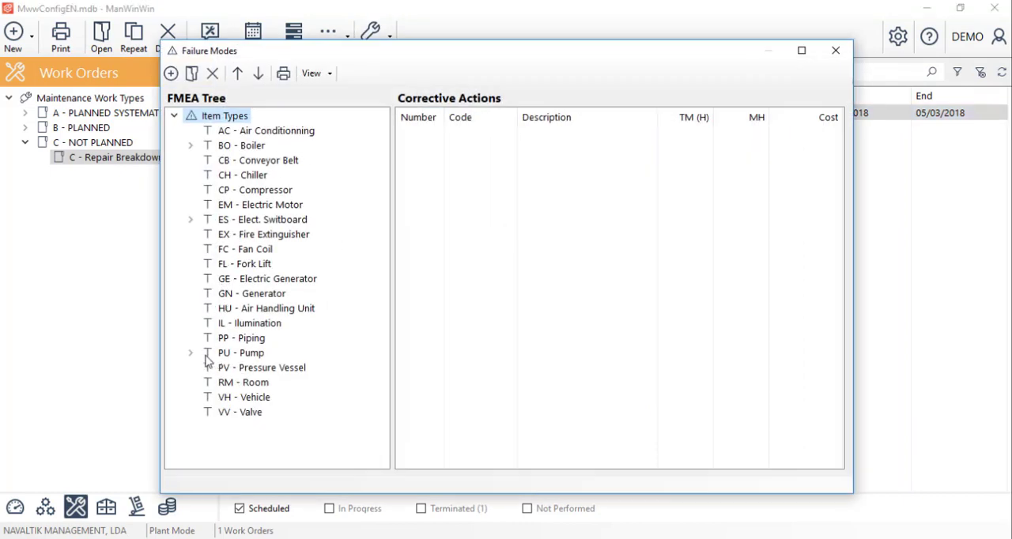
# Expand Pump > Motor > Vibration/Noise and view Looseness's corrective actions
pyautogui.click(240, 352)
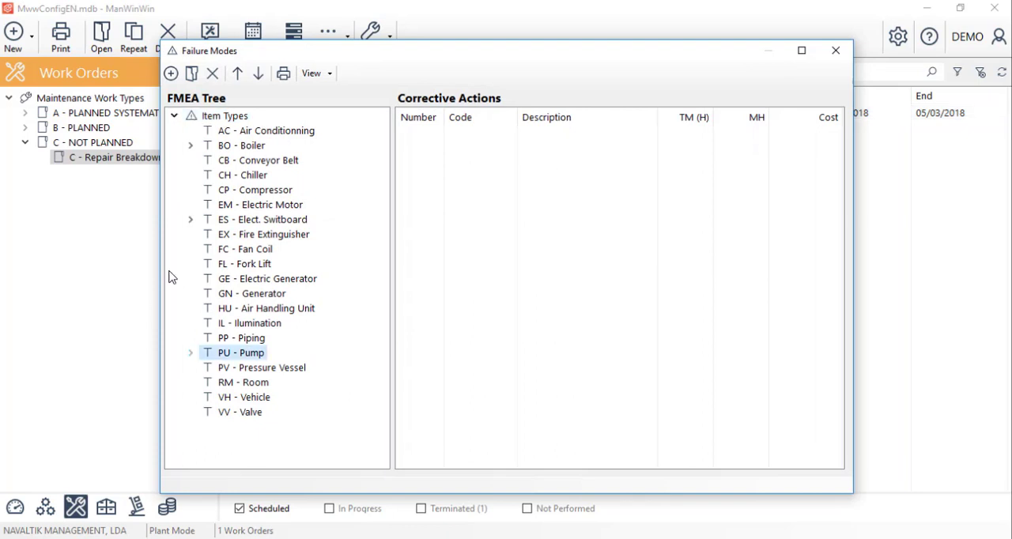
pyautogui.click(190, 352)
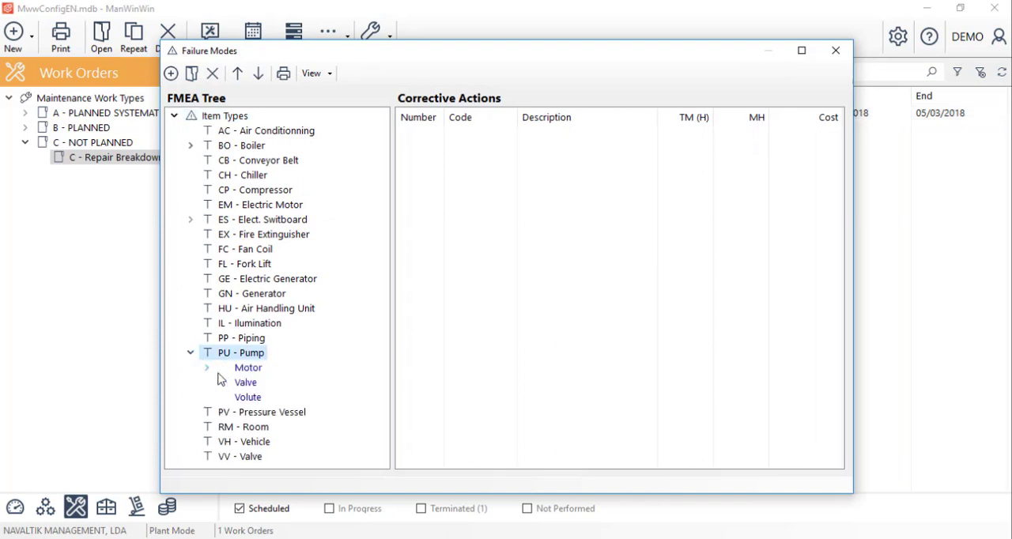
pyautogui.click(206, 367)
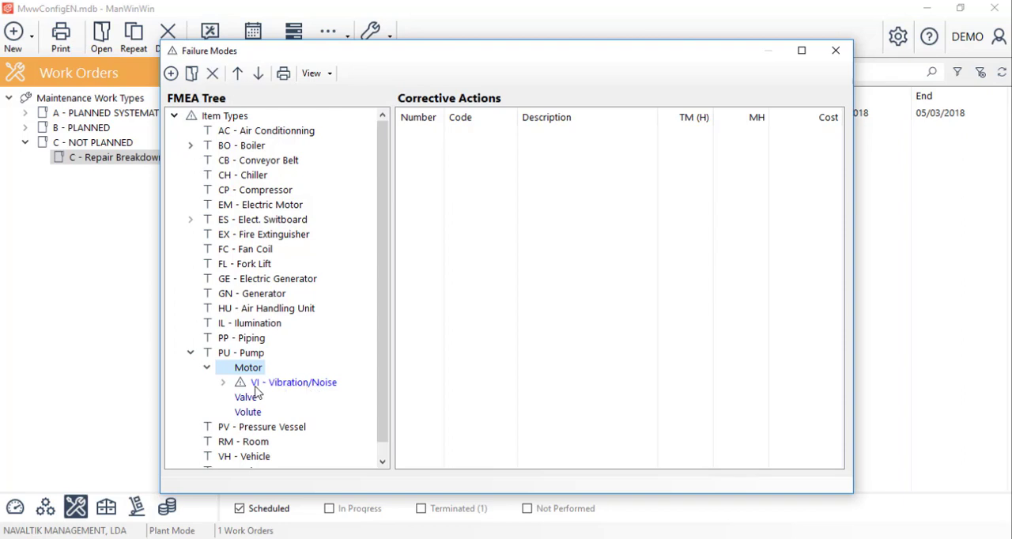
pyautogui.click(222, 382)
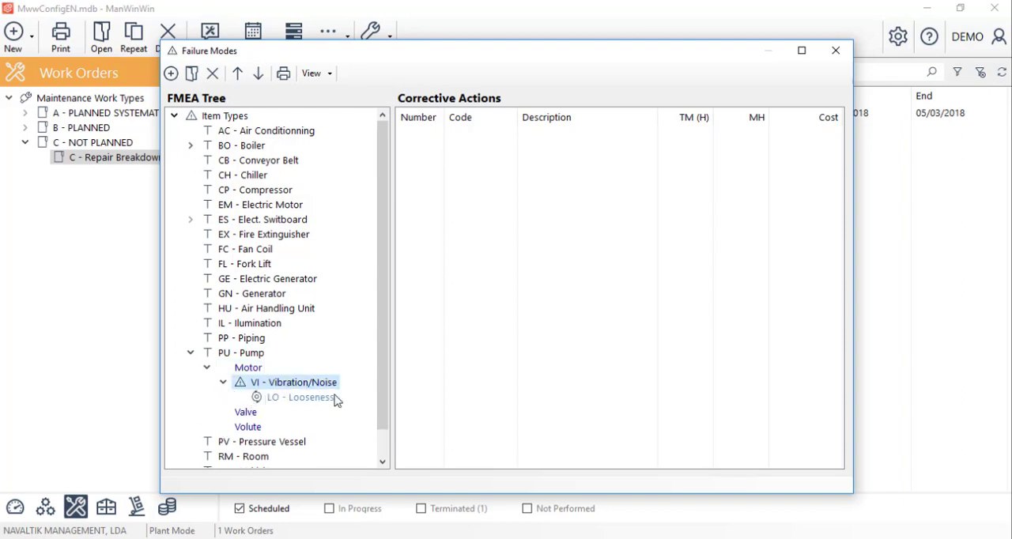
pyautogui.click(301, 397)
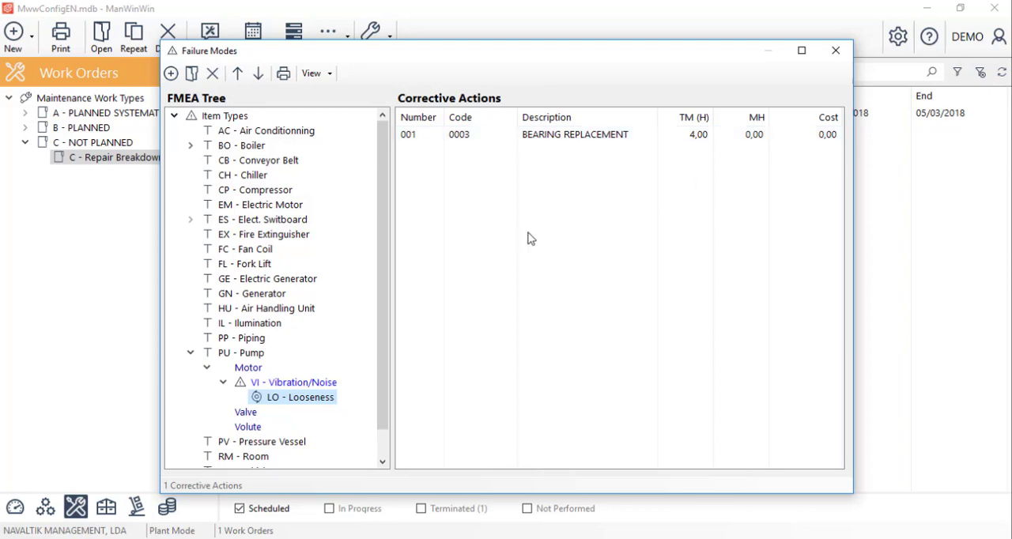
pyautogui.moveTo(506, 243)
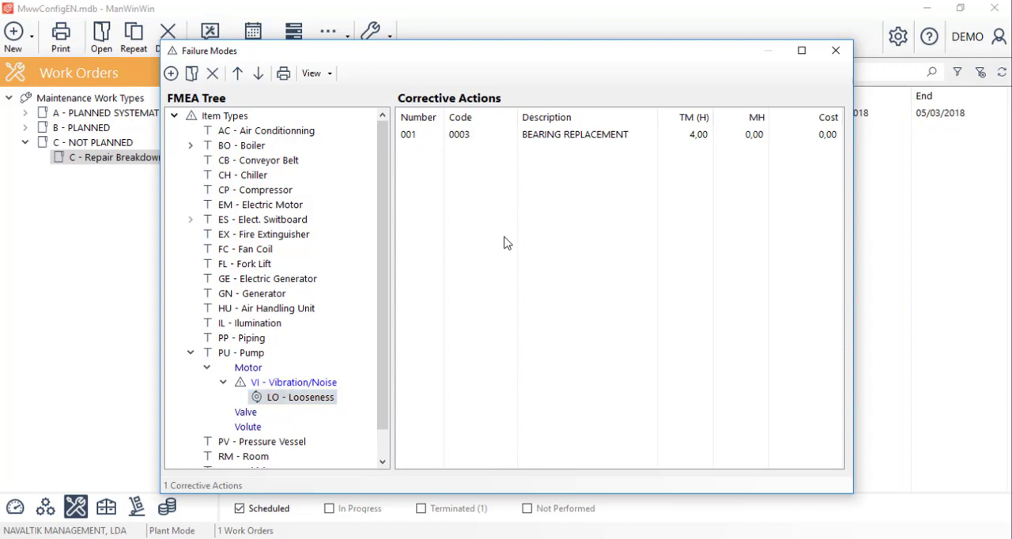
pyautogui.moveTo(245, 400)
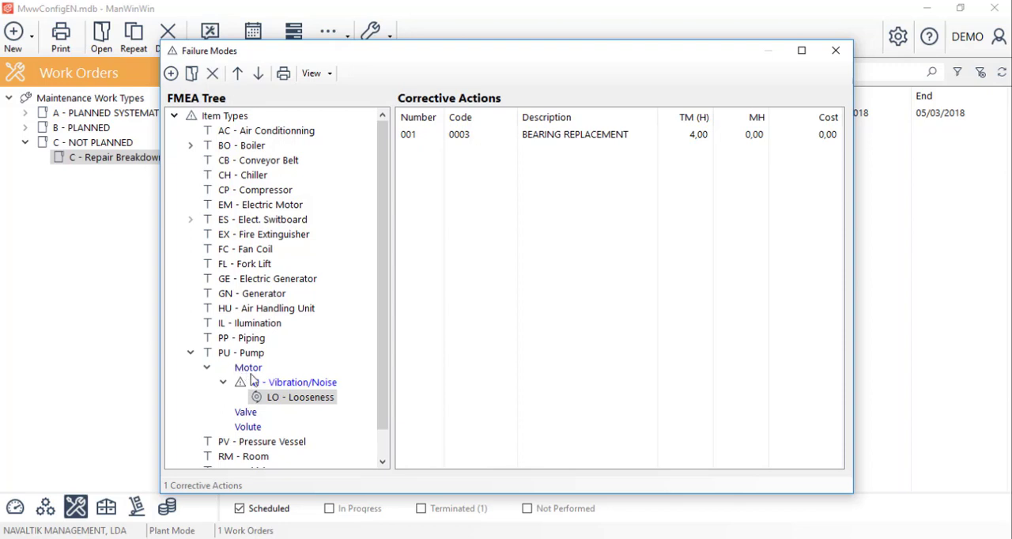
pyautogui.moveTo(433, 150)
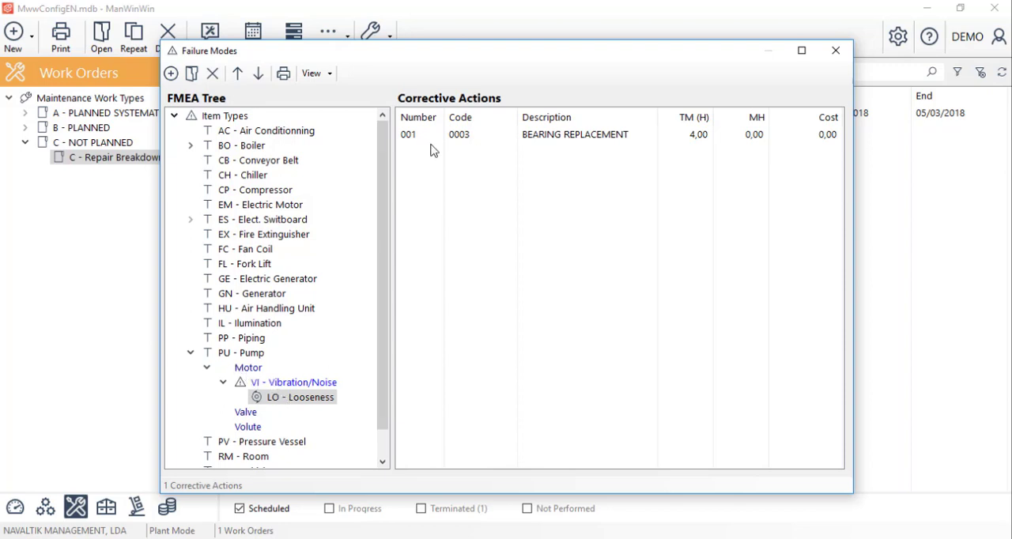
pyautogui.moveTo(355, 345)
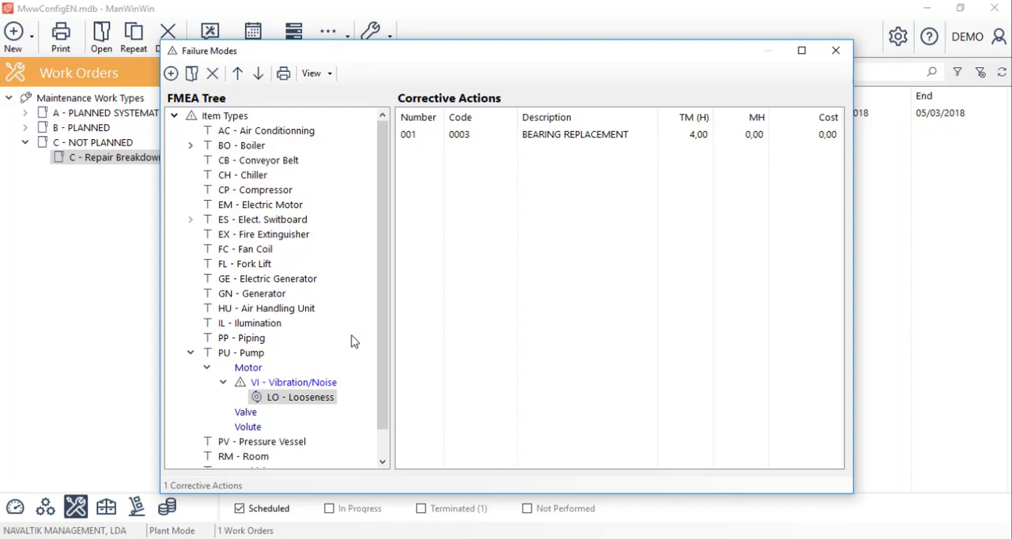
pyautogui.moveTo(539, 263)
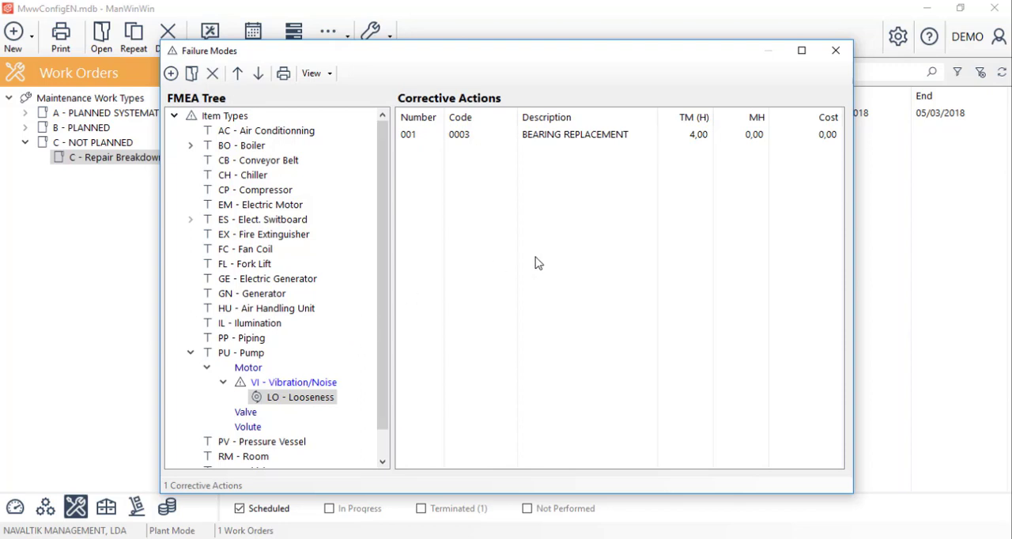
pyautogui.moveTo(726, 244)
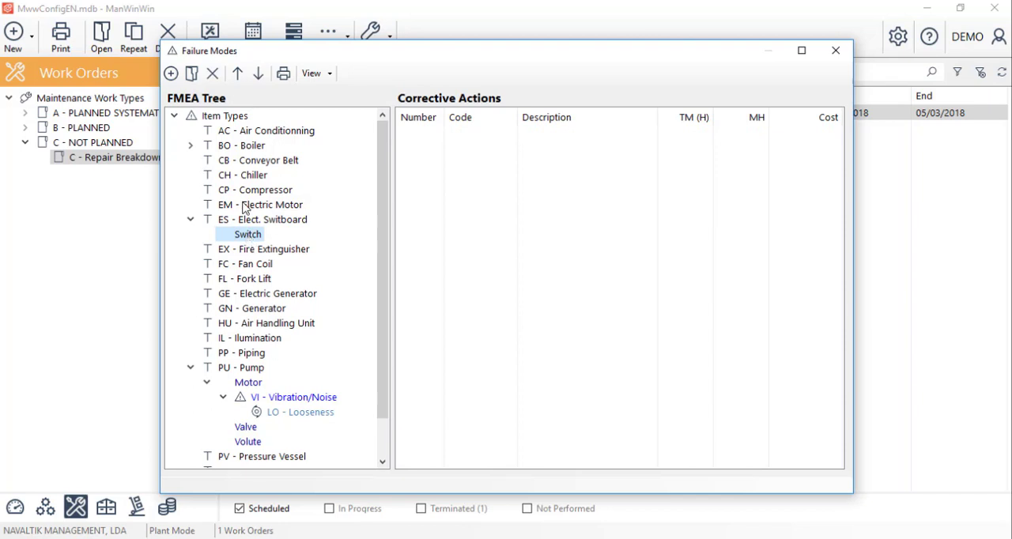
# Add failure mode HE - Overheating under Switch and start adding a cause
pyautogui.click(171, 73)
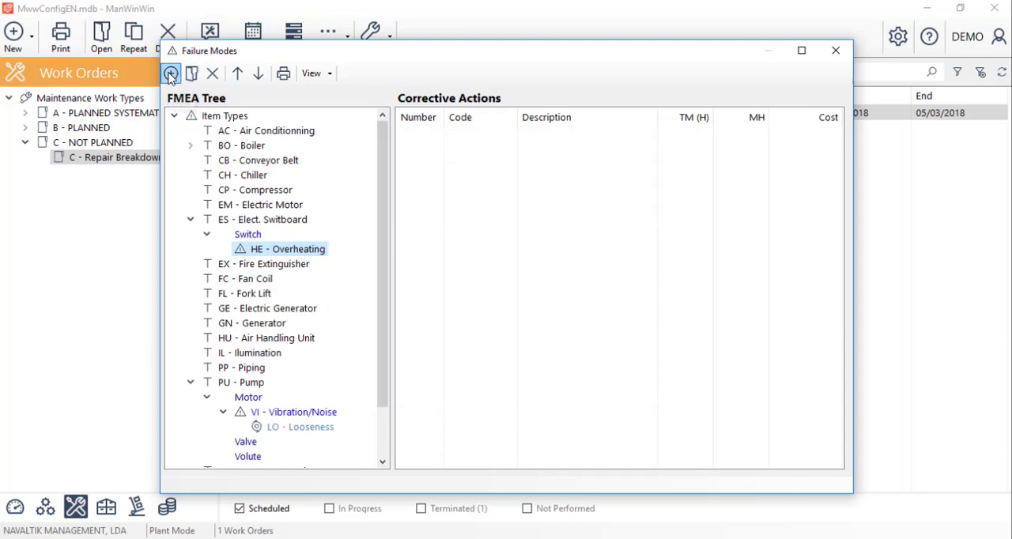
pyautogui.click(171, 73)
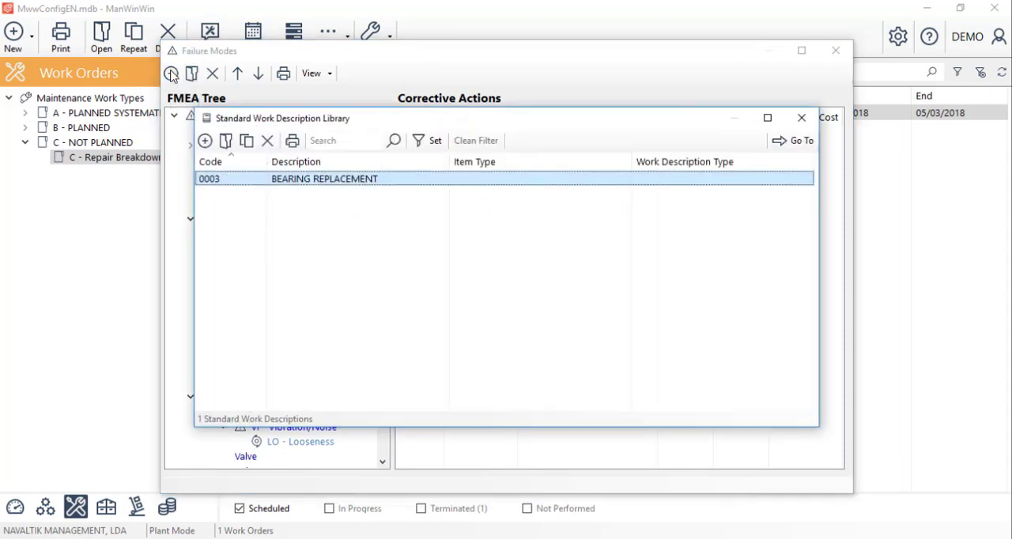
# Create standard description 0004 'Reset electrical contacts', 1.00 hour, task 'Procedure'
pyautogui.click(205, 140)
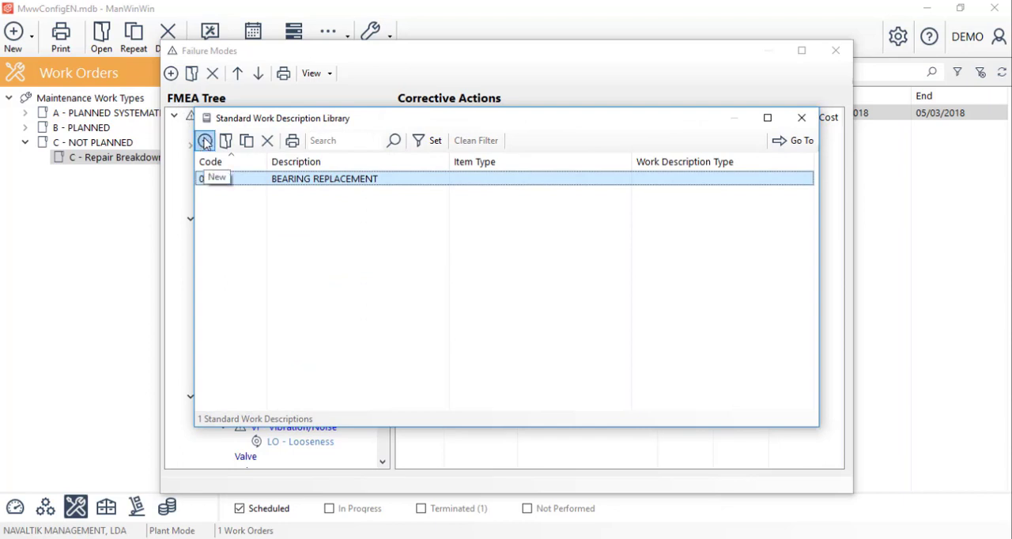
pyautogui.click(204, 140)
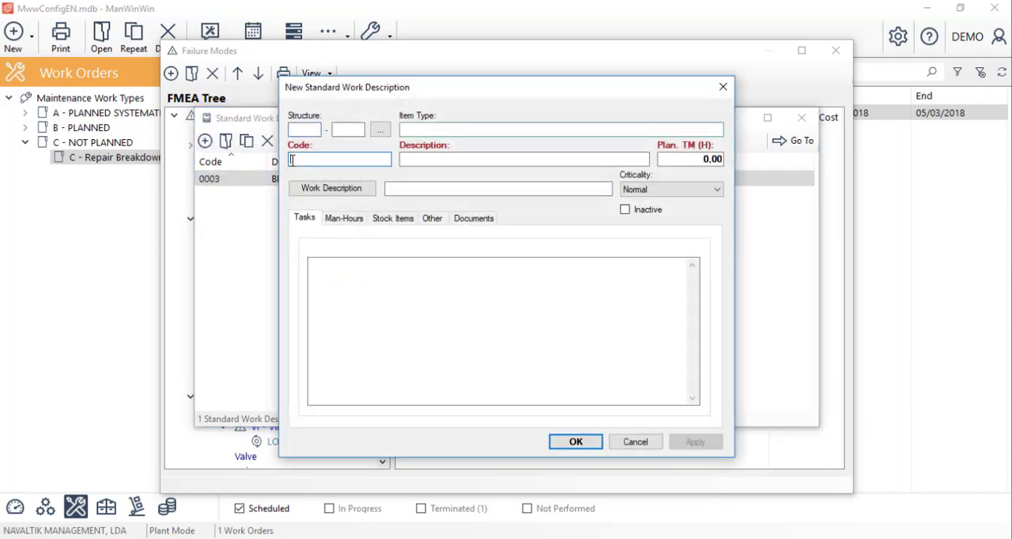
pyautogui.write('0004')
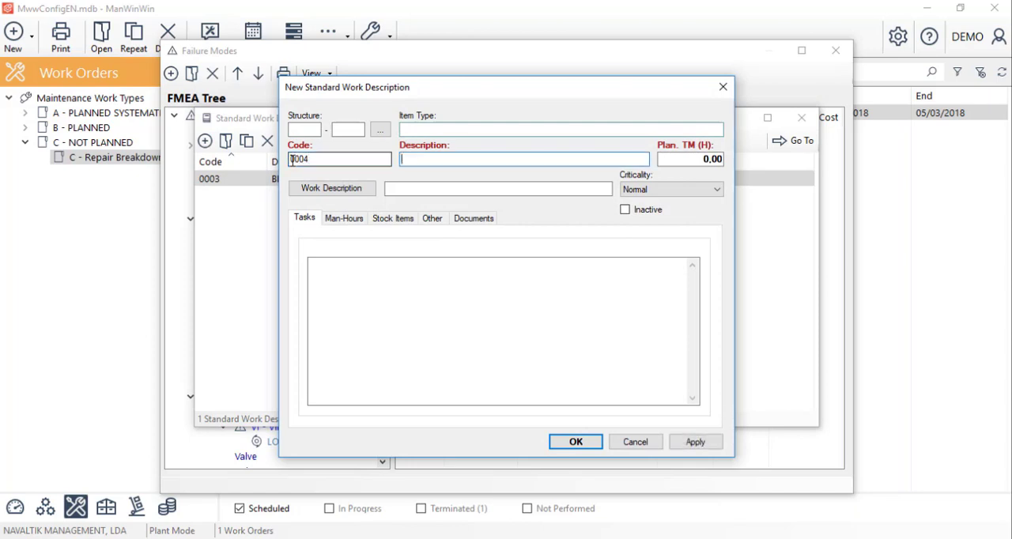
pyautogui.write('R')
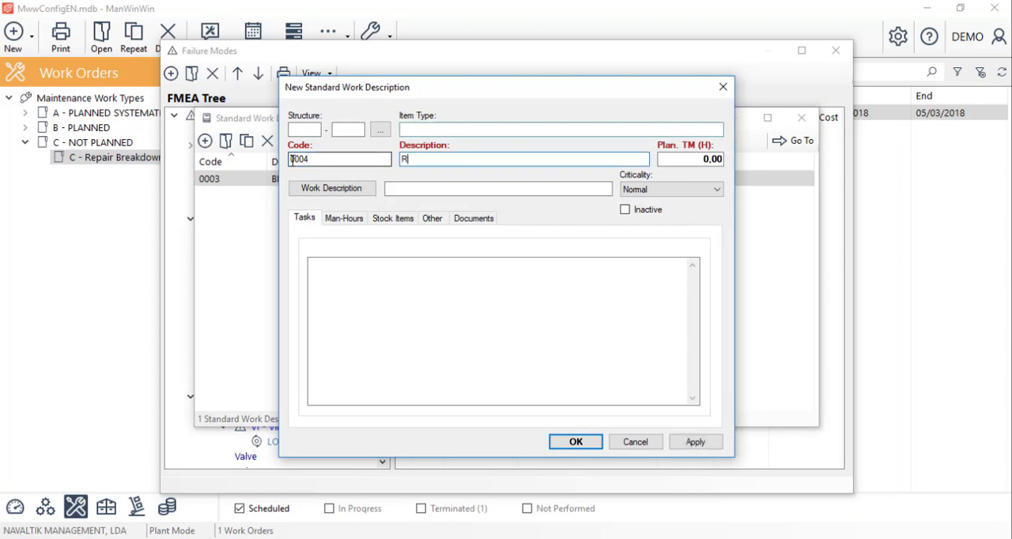
pyautogui.write('eset electrical contacts')
pyautogui.click(690, 159)
pyautogui.write('1')
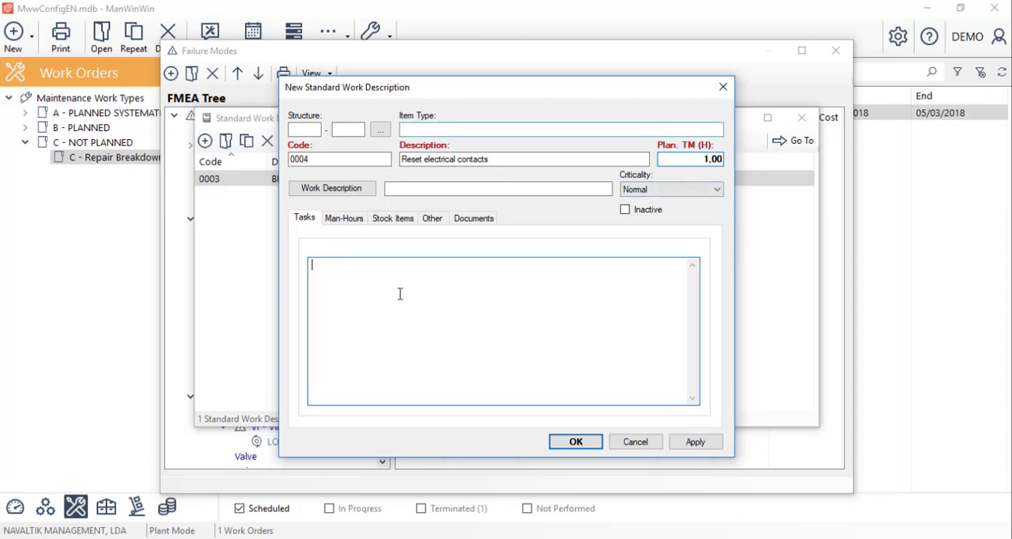
pyautogui.write('Proce')
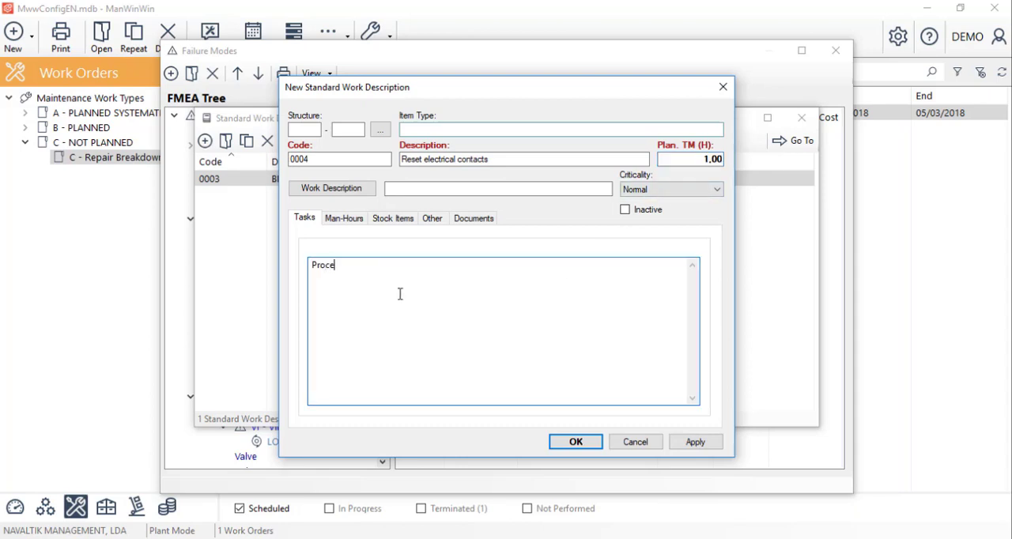
pyautogui.write('dure')
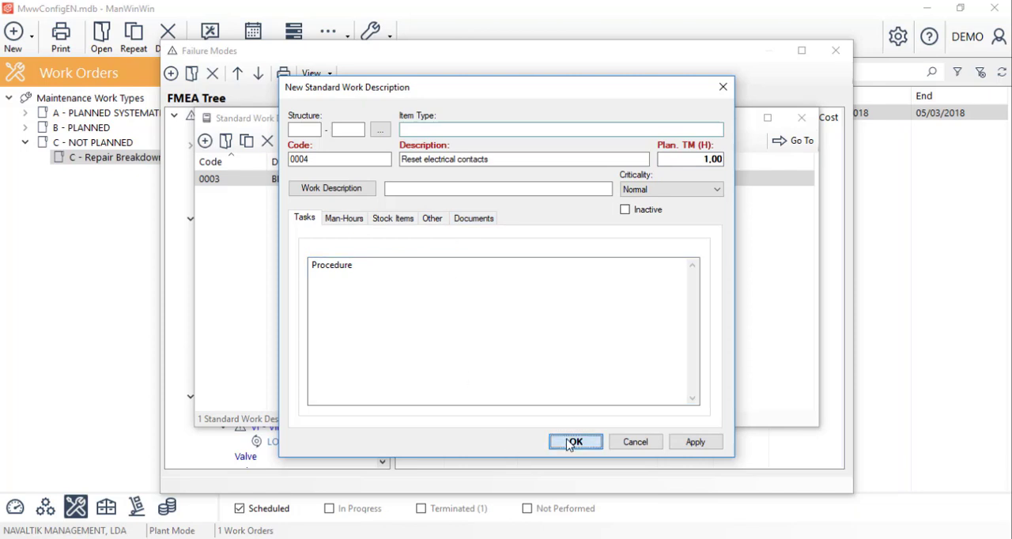
pyautogui.click(574, 441)
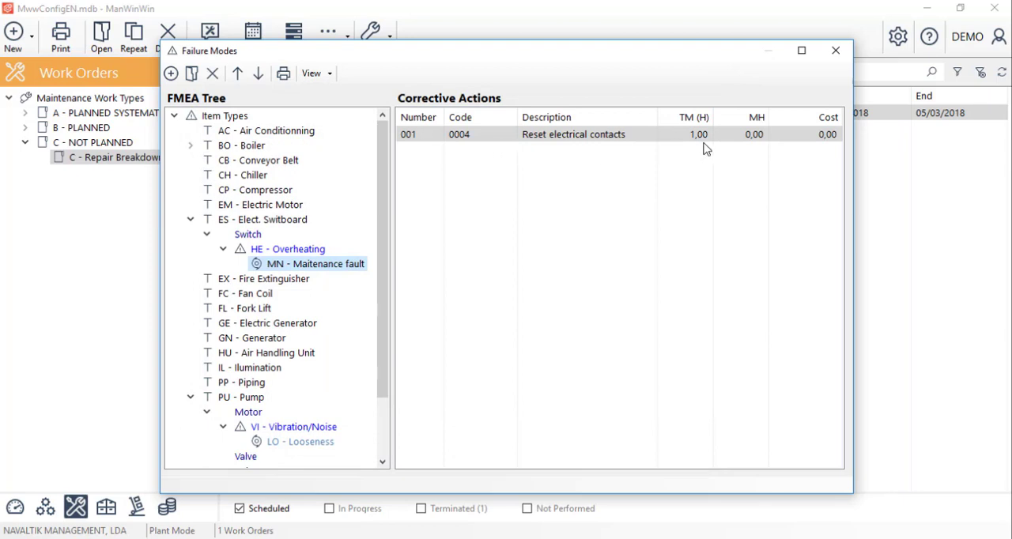
pyautogui.moveTo(528, 271)
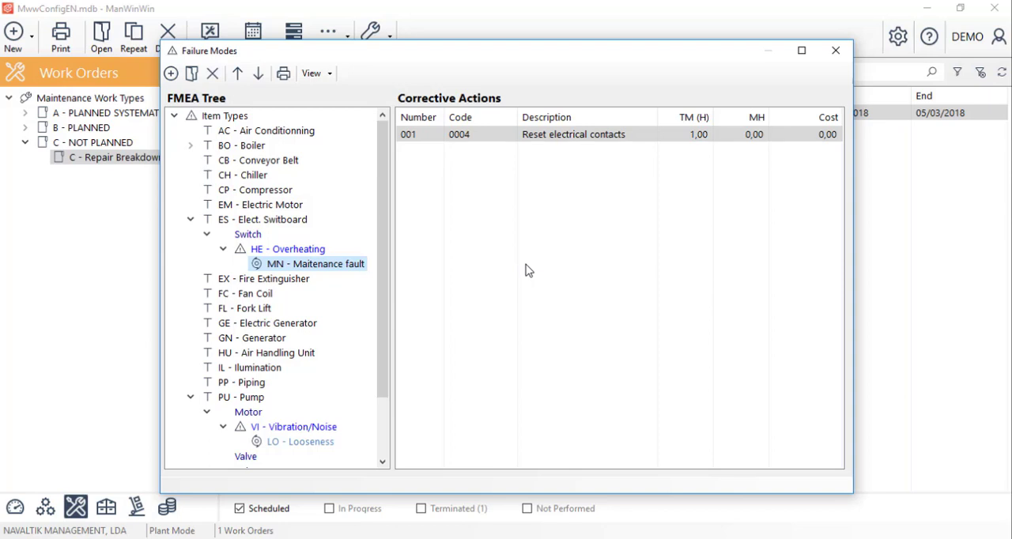
pyautogui.moveTo(783, 94)
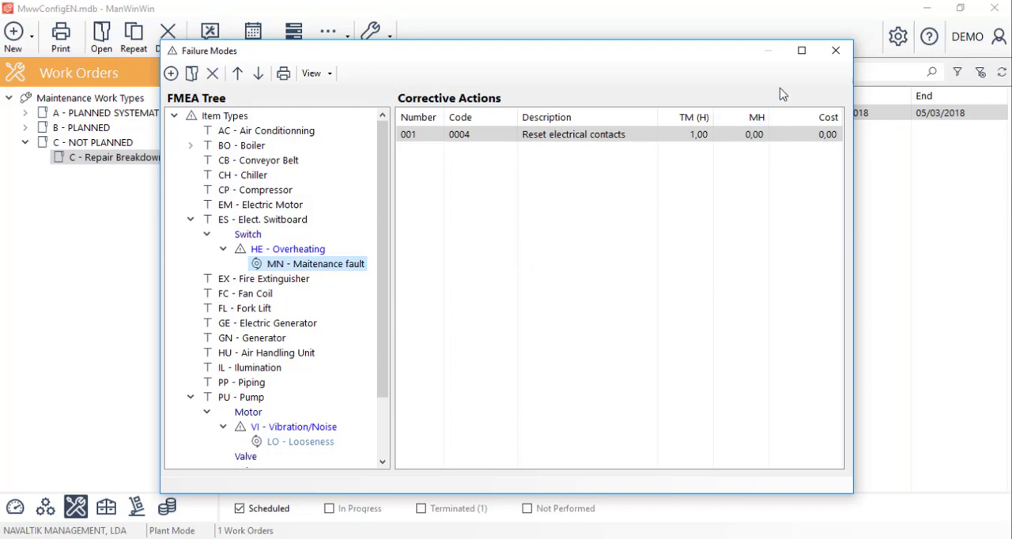
# Close the Failure Modes window to return to the Work Order List showing order 000021
pyautogui.click(834, 50)
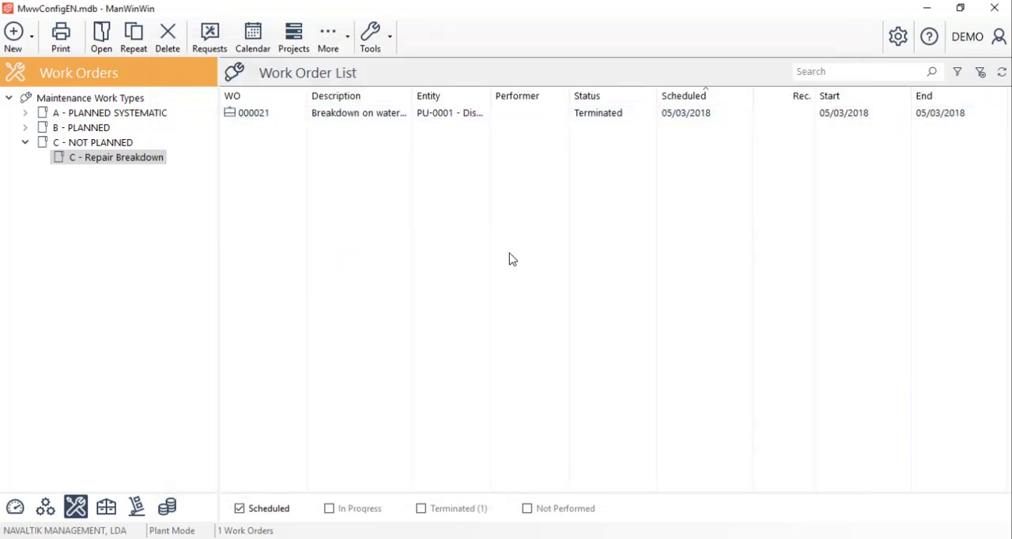
pyautogui.moveTo(490, 221)
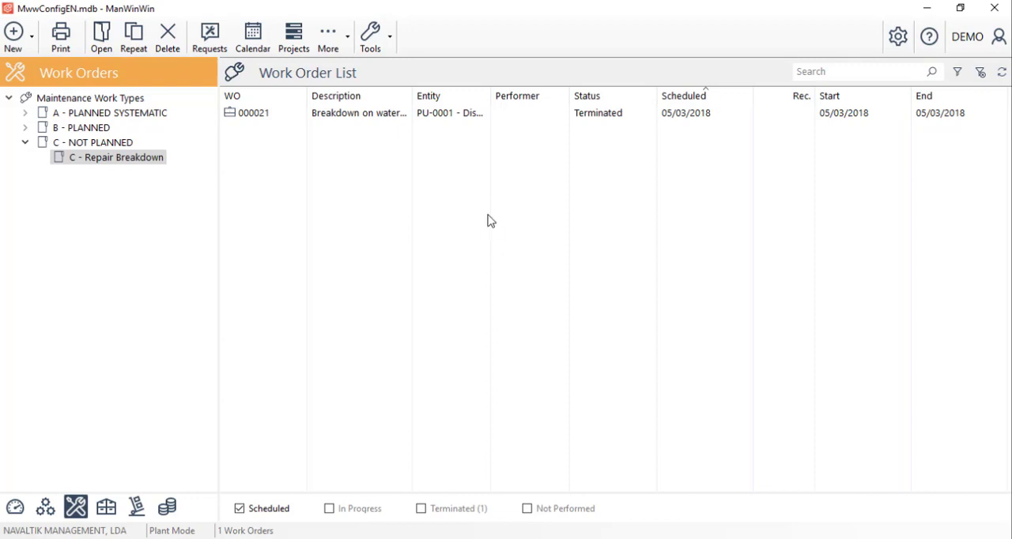